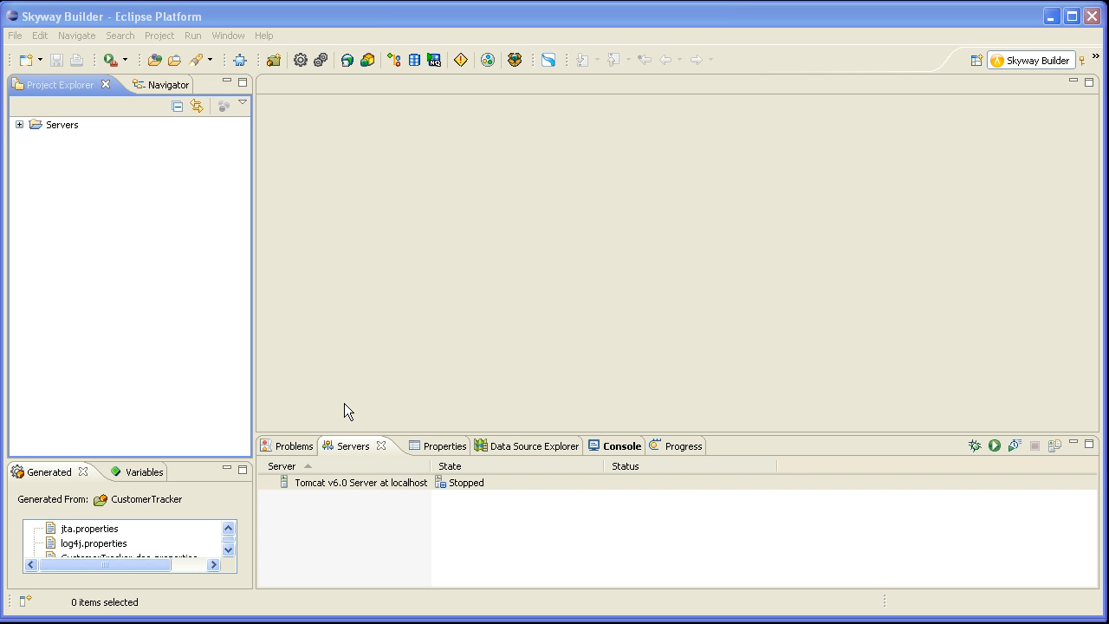
mouse_move(340, 404)
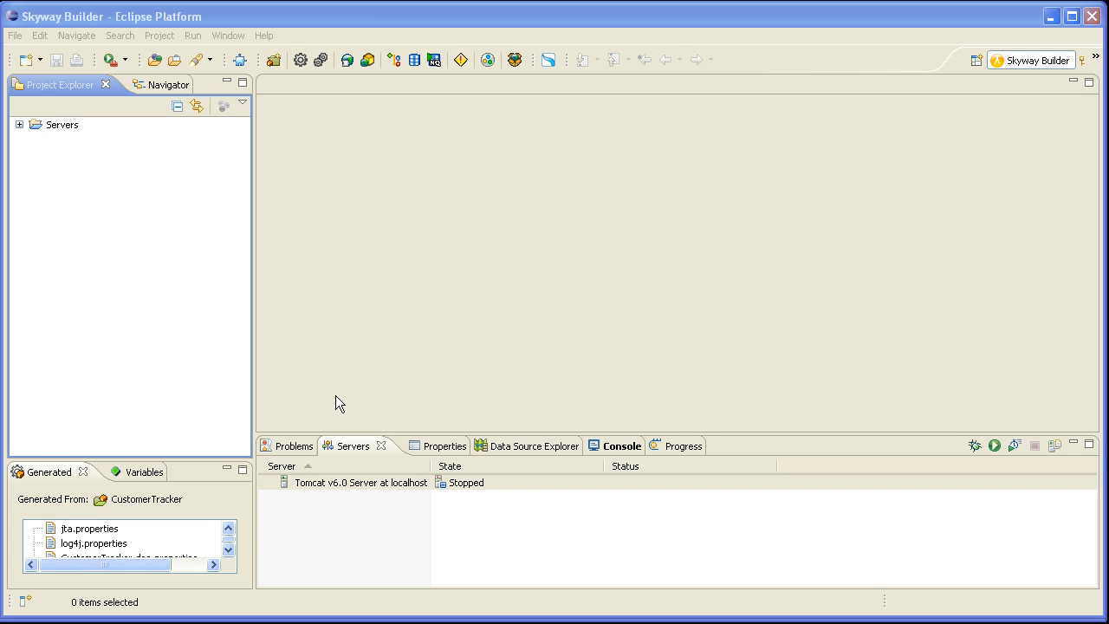
mouse_move(274, 150)
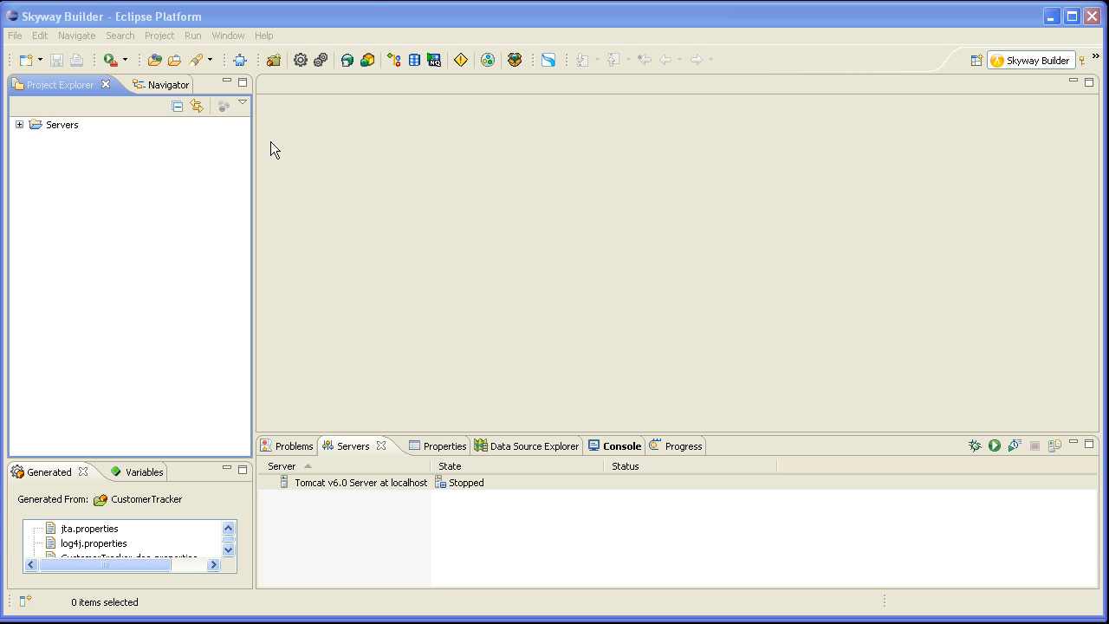
Create a new Skyway project named OrderTracker and expand it to show src, JRE, build and Spring DSL
left_click(274, 59)
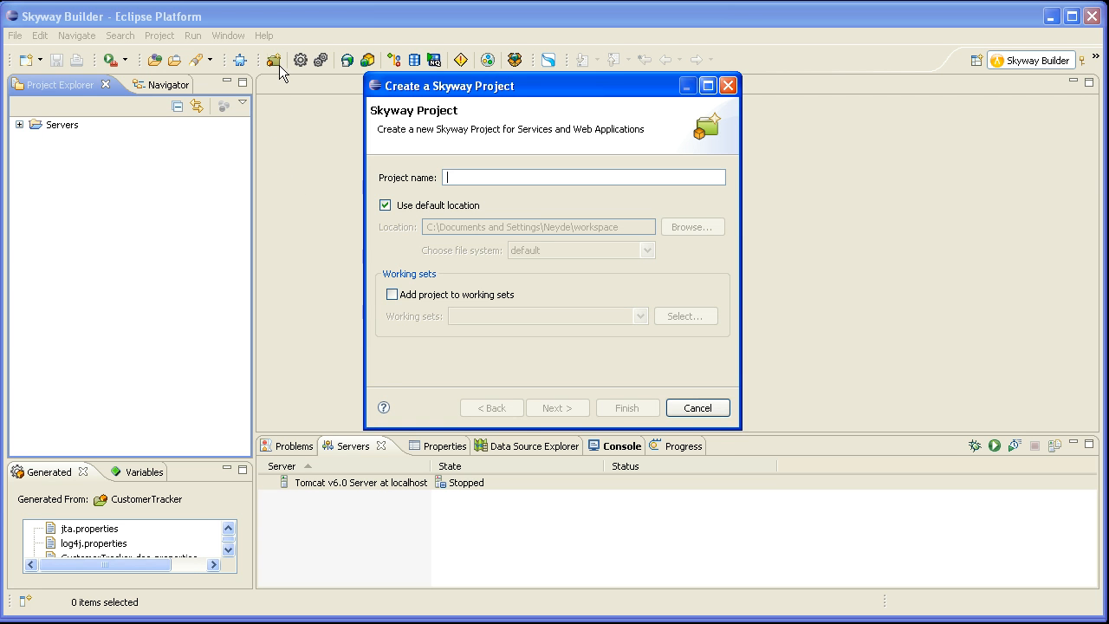
mouse_move(409, 193)
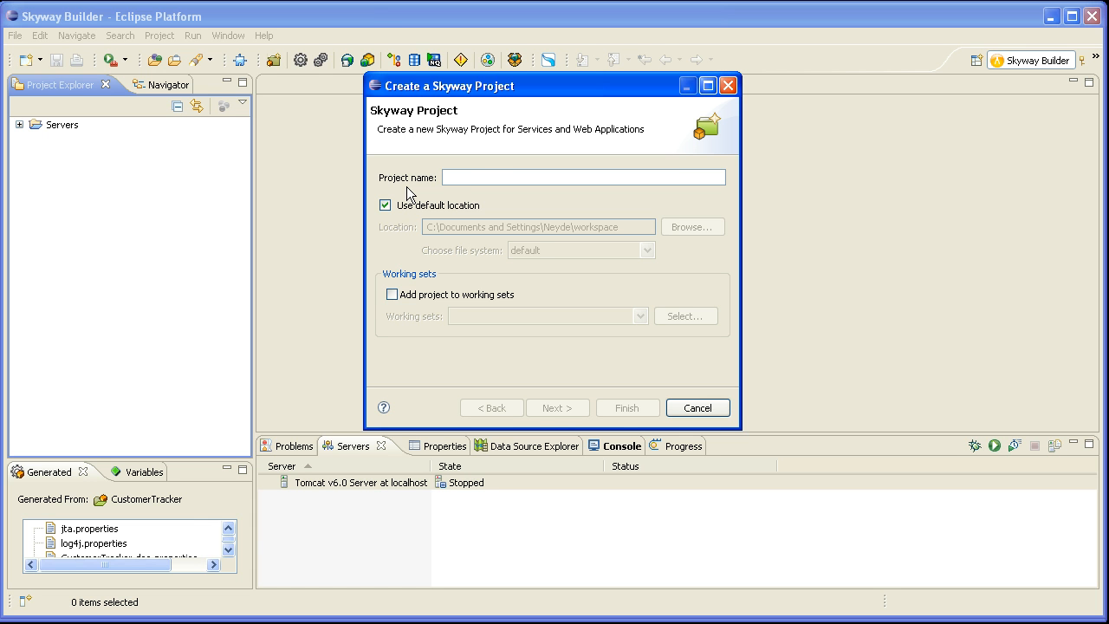
type("OrderTracke")
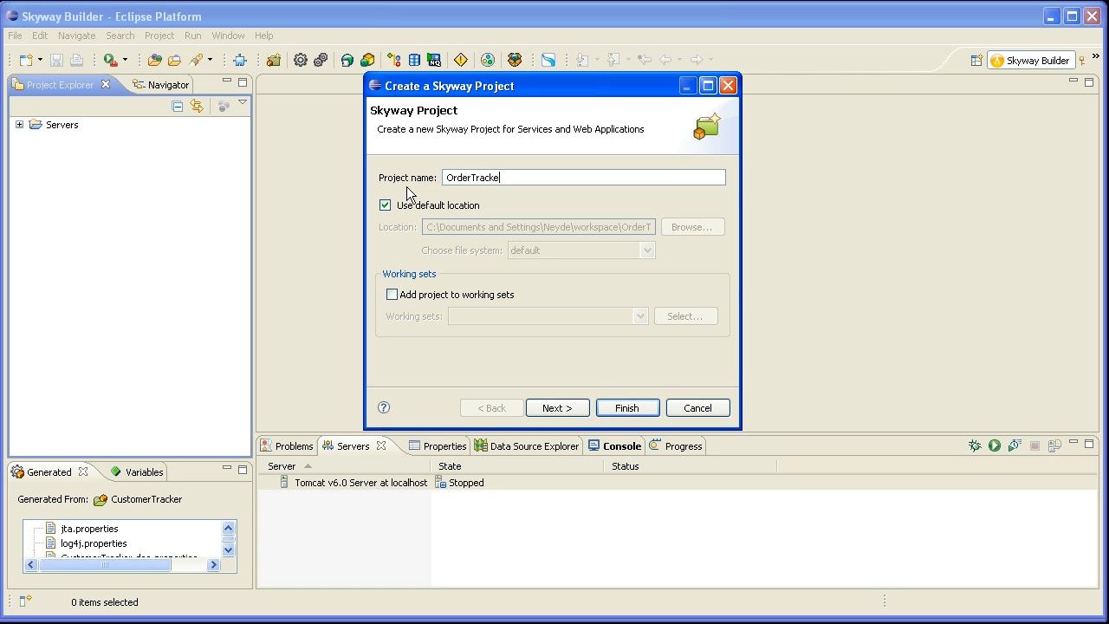
left_click(628, 408)
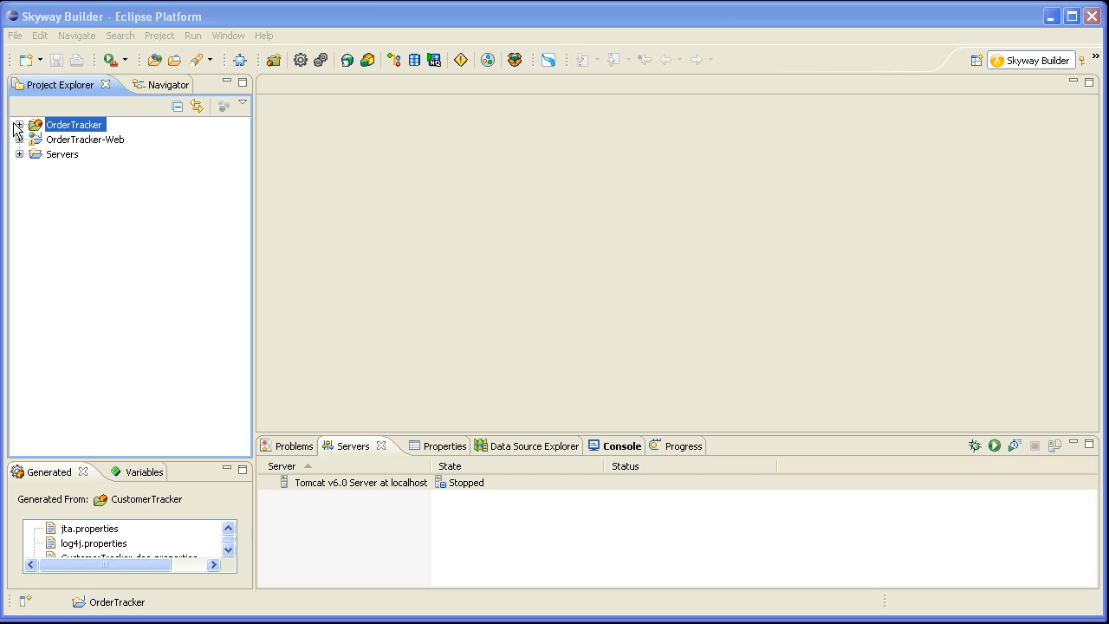
left_click(19, 124)
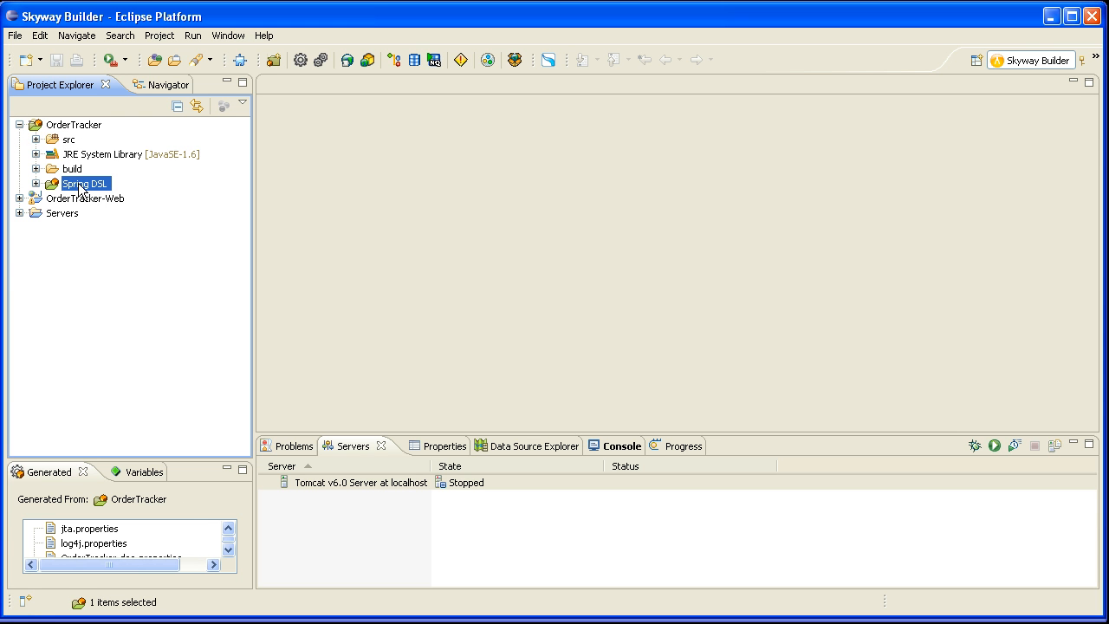
Create the model package org.acme.ordertracker.domain under Spring DSL via New Model Package
right_click(85, 184)
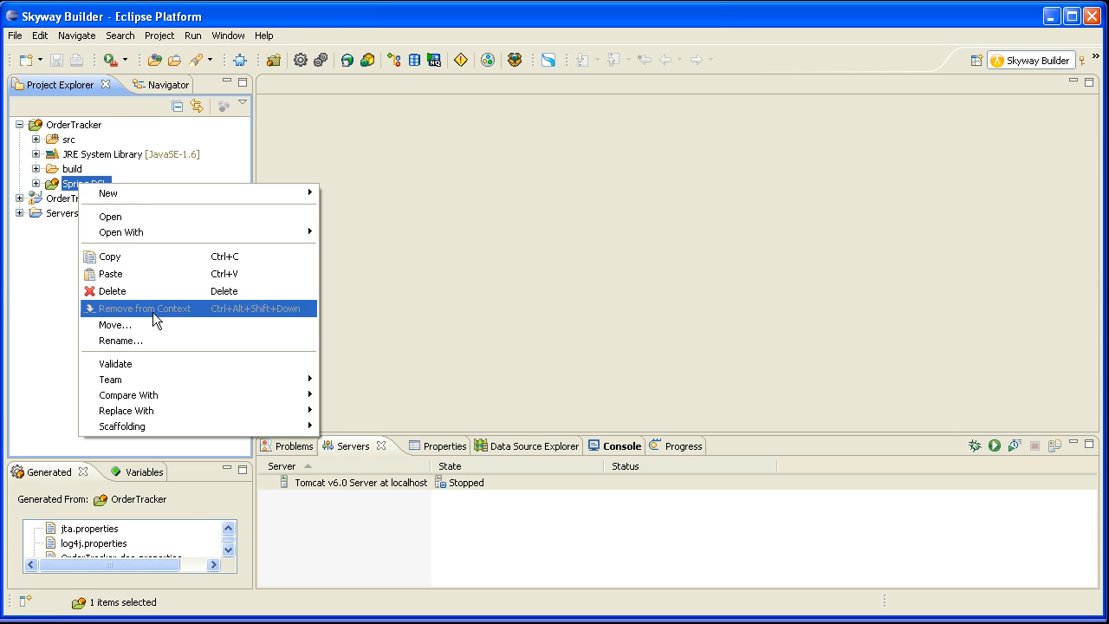
mouse_move(204, 195)
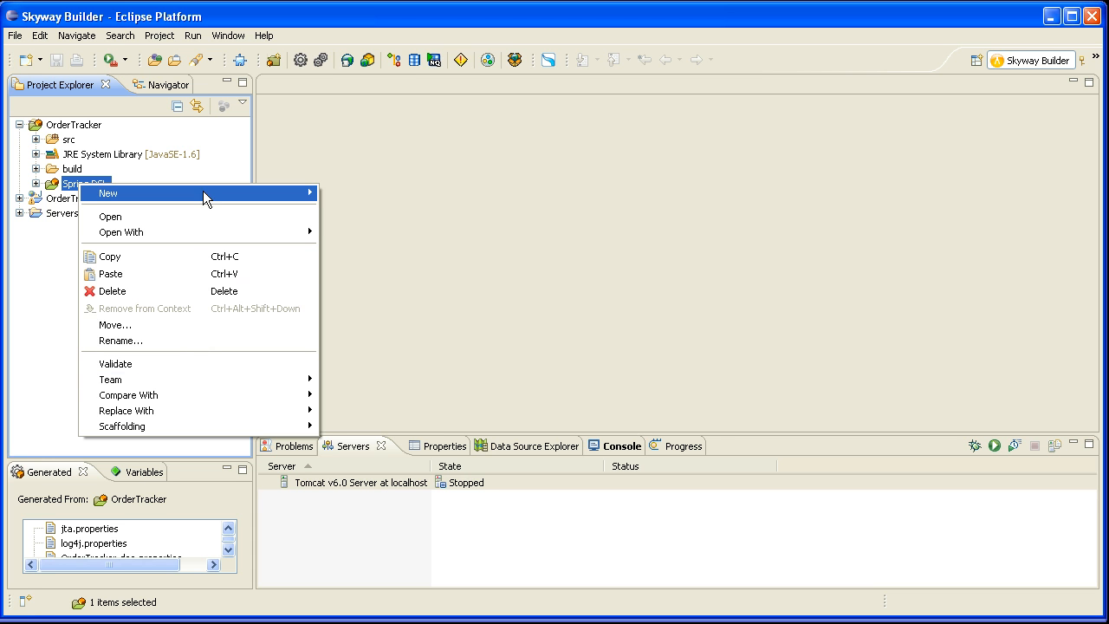
left_click(107, 193)
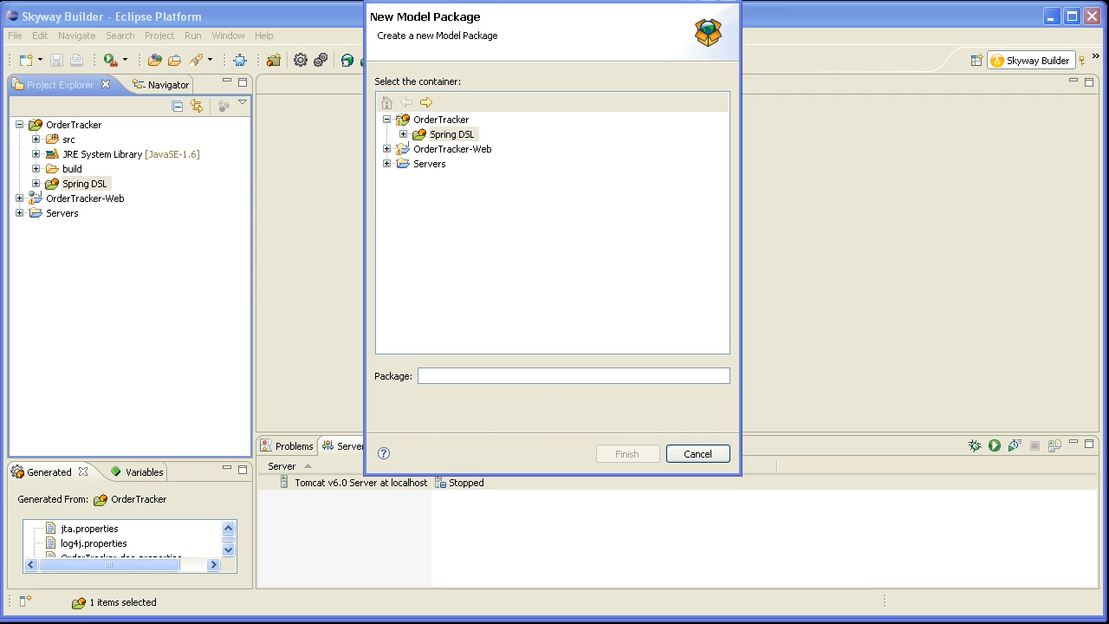
type("org.acme.ordertracker.domain")
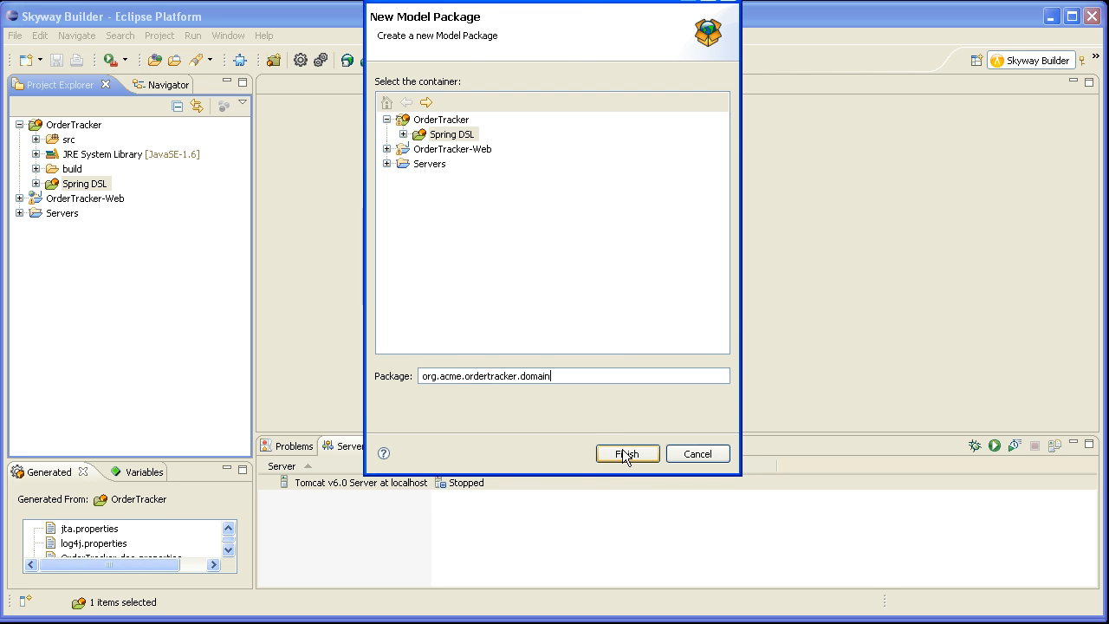
left_click(626, 455)
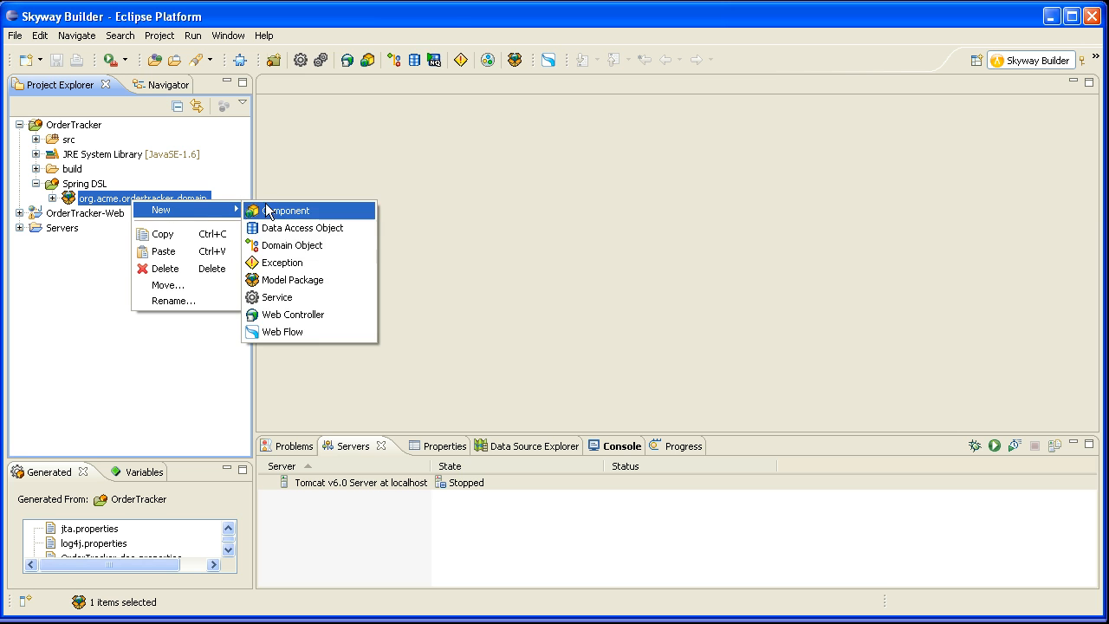
Create a domain object named Customer in the domain package, leaving it open in the editor
left_click(291, 246)
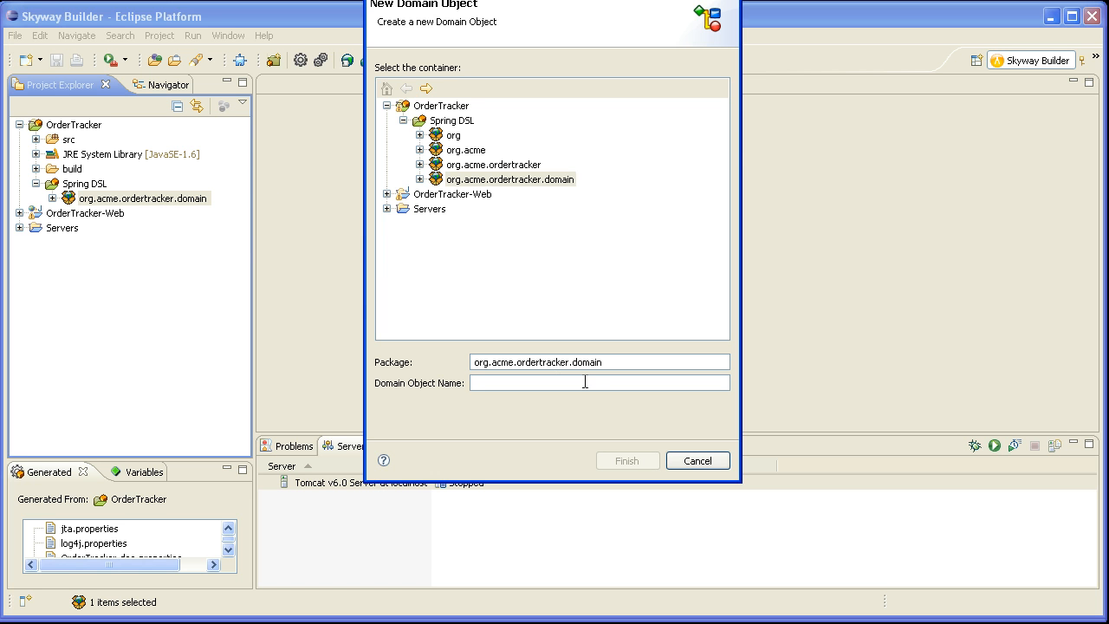
type("Customer")
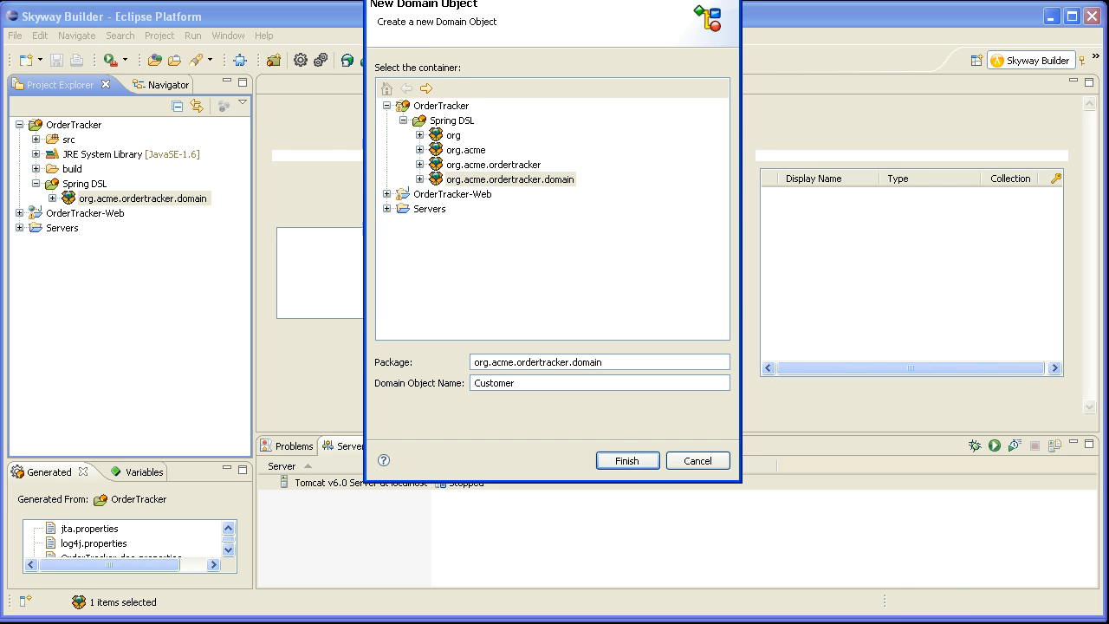
left_click(628, 461)
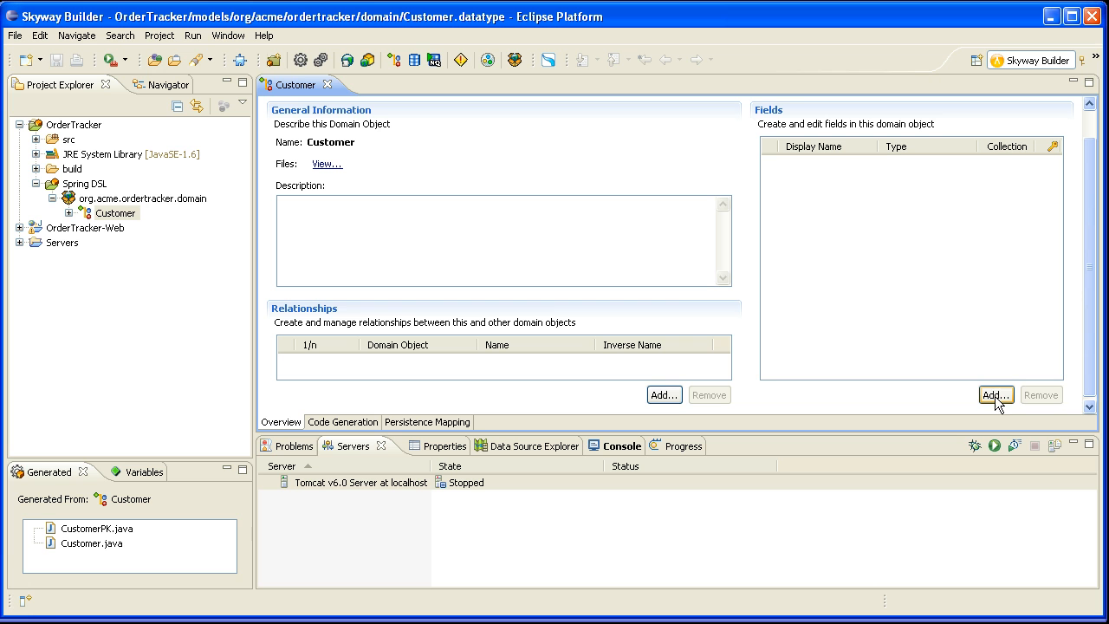
Add Customer fields CustNo, Street, Sate, Zip and the rest through Phone
left_click(995, 396)
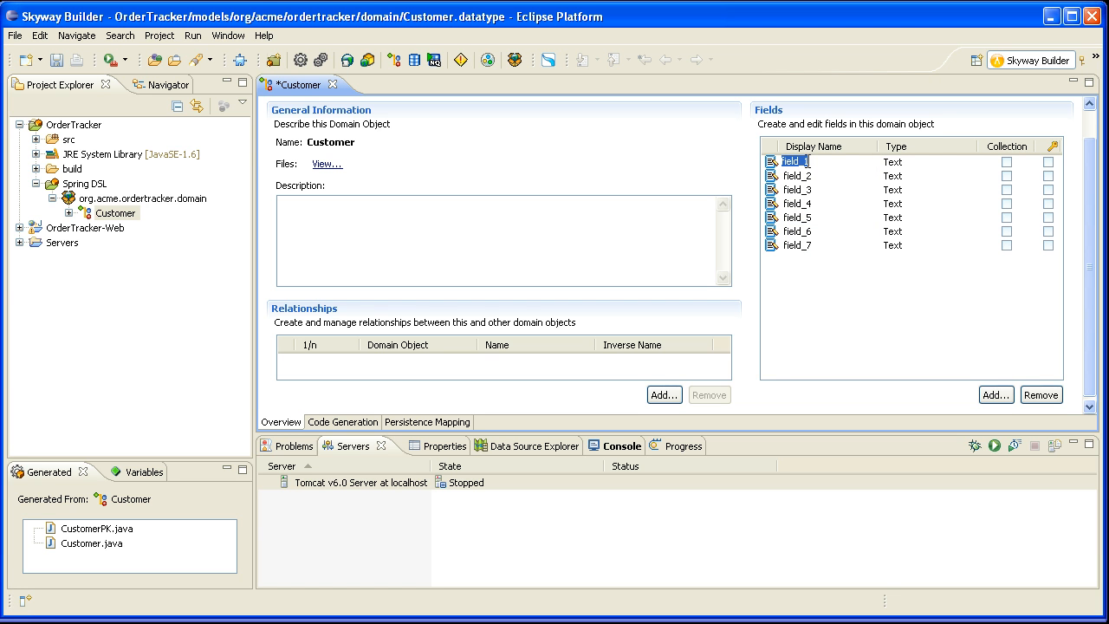
type("CustNo")
left_click(829, 177)
type("CustName")
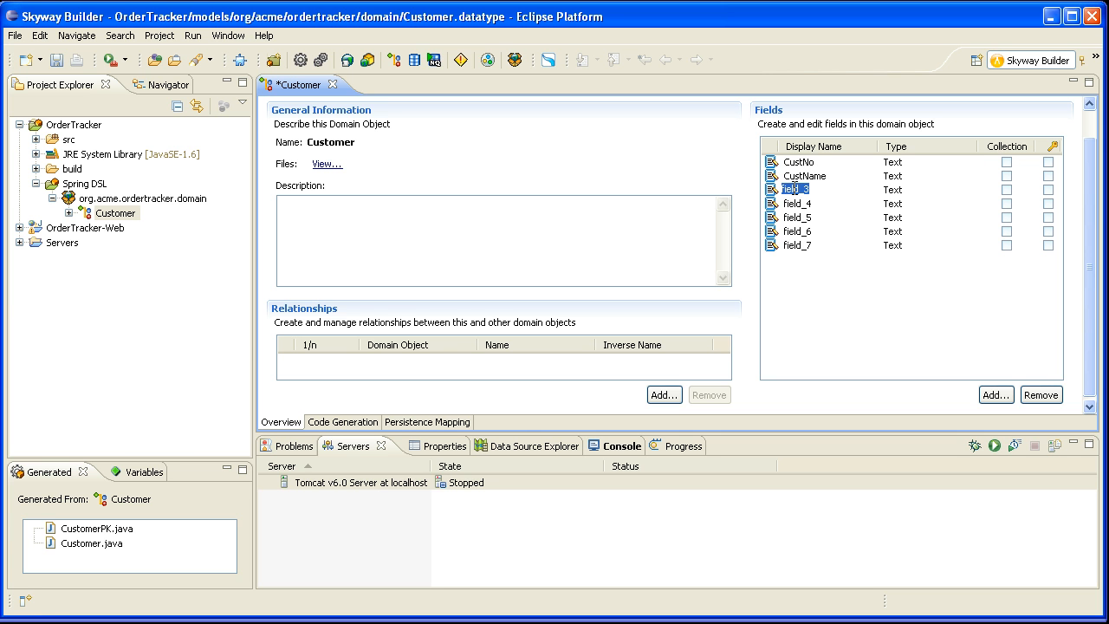
type("Street")
left_click(828, 203)
type("Cit")
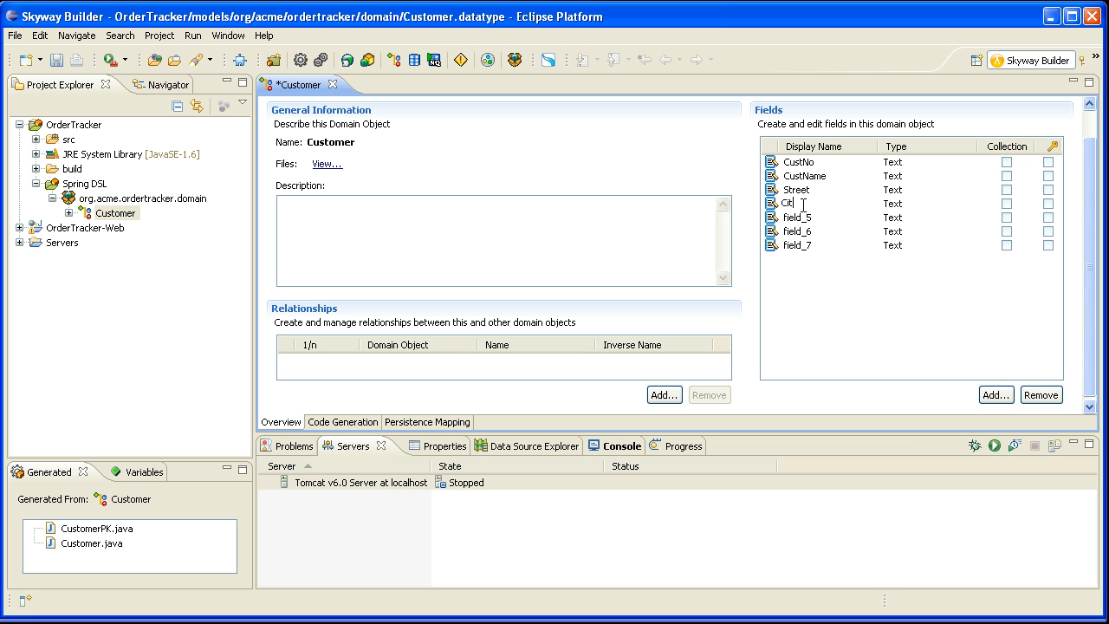
left_click(791, 215)
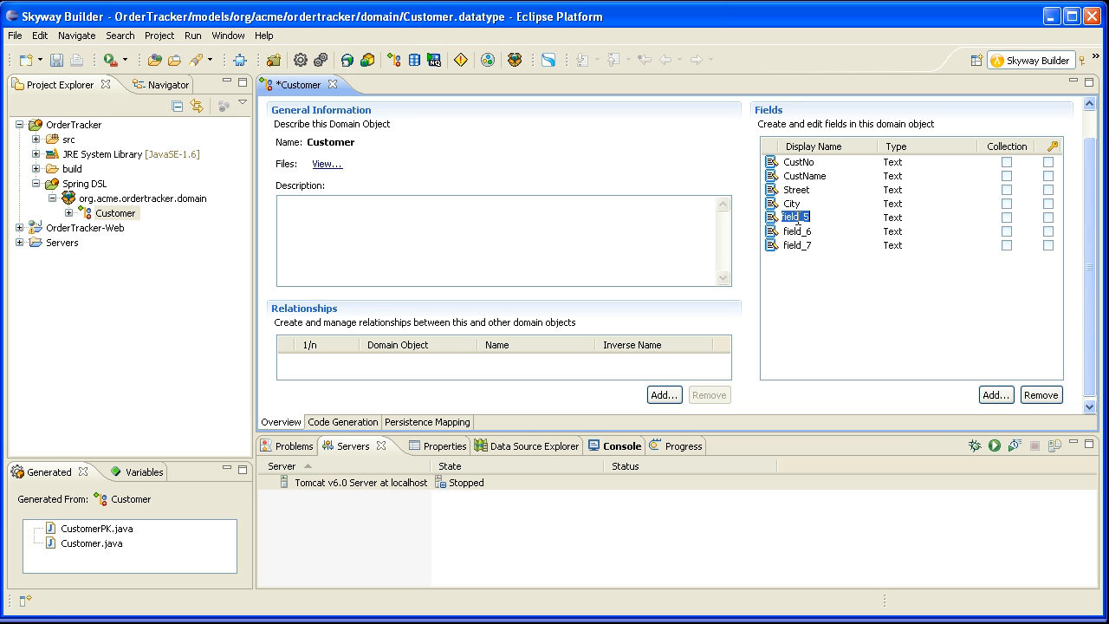
type("Sate")
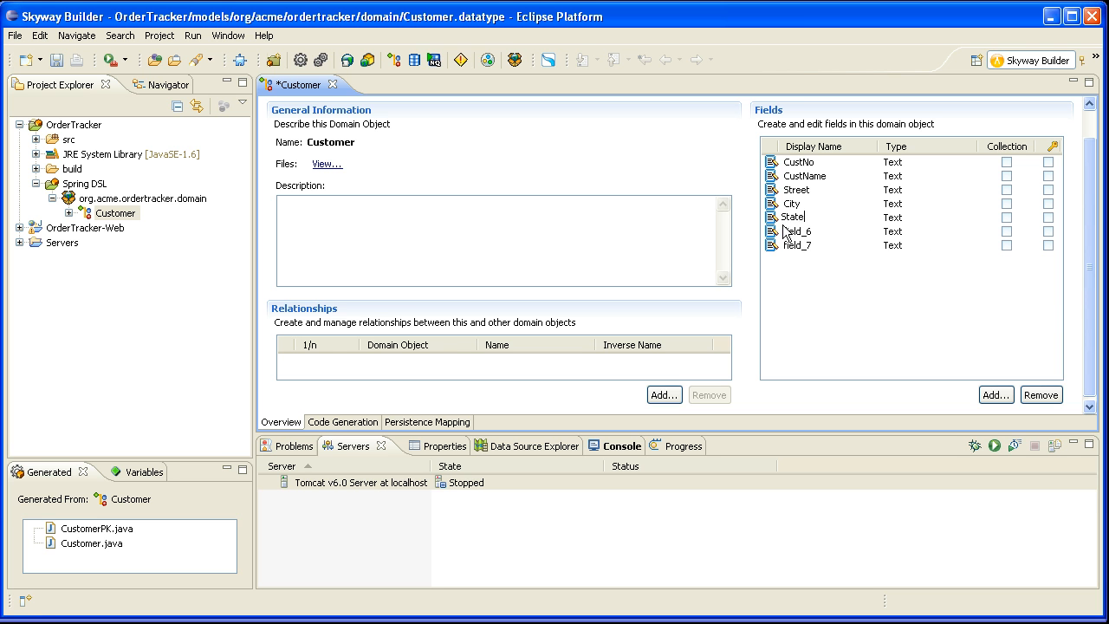
left_click(797, 233)
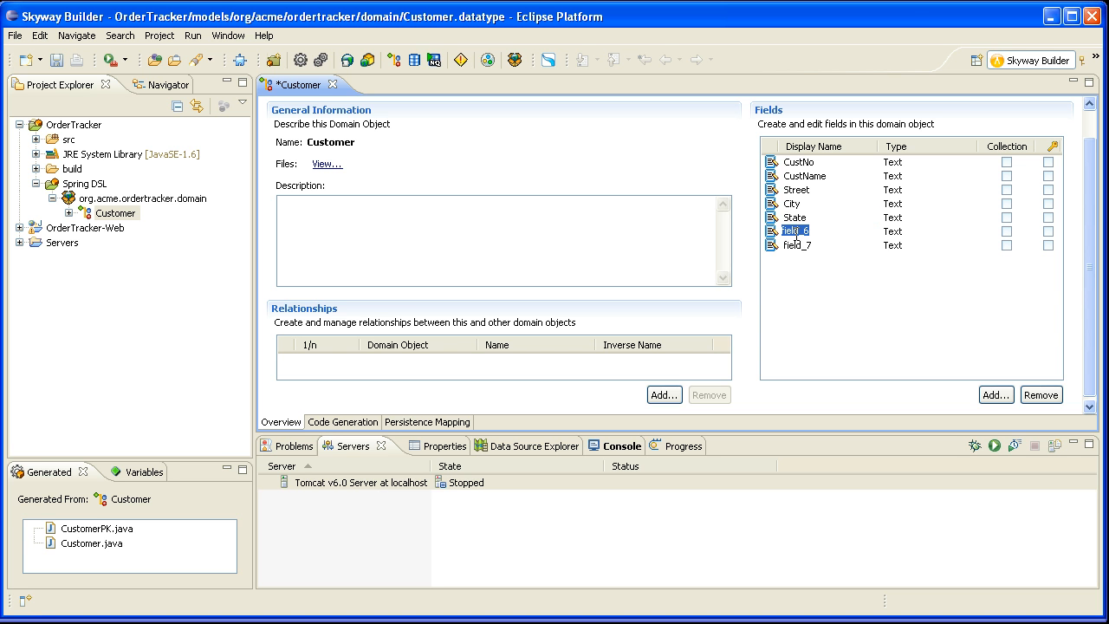
type("Zip")
left_click(828, 244)
type("Ph")
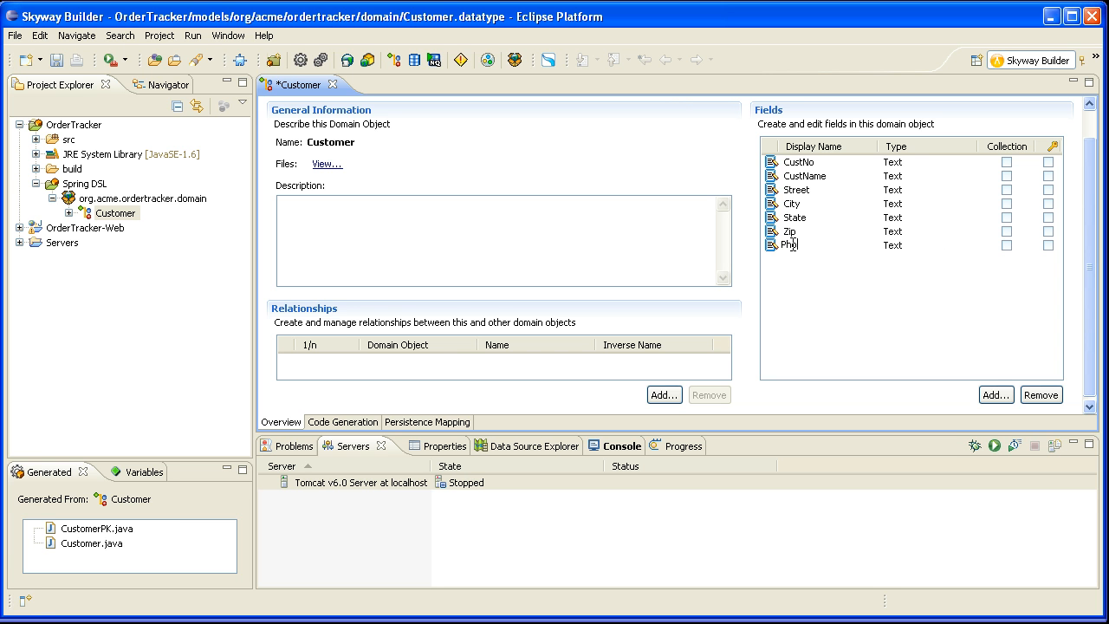
Make CustNo an ID field and mark it as Customer's key
left_click(893, 163)
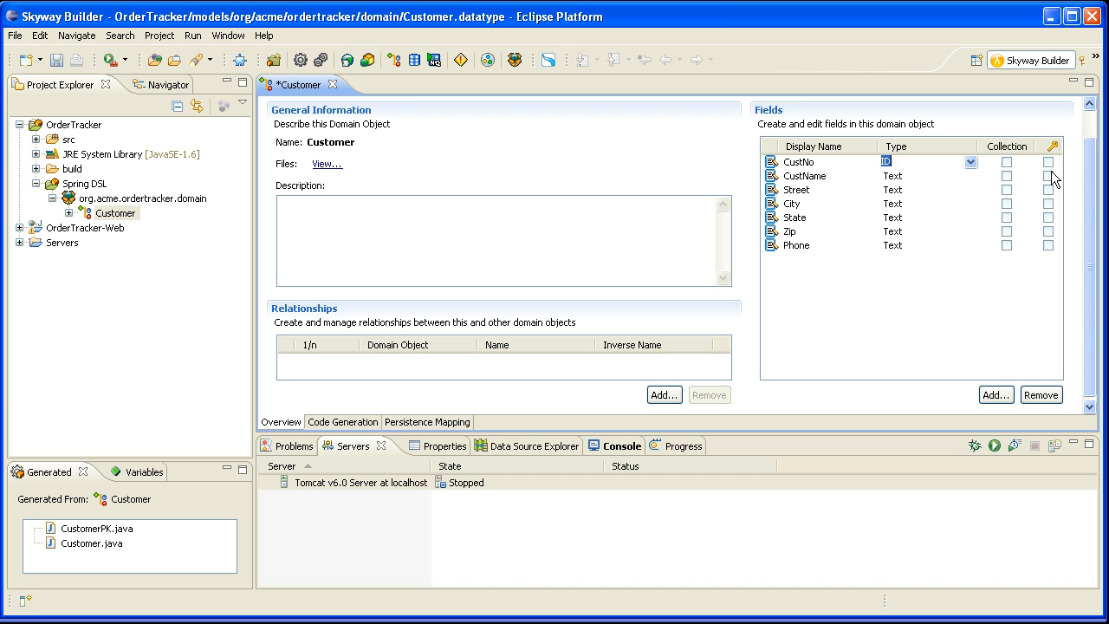
left_click(1047, 163)
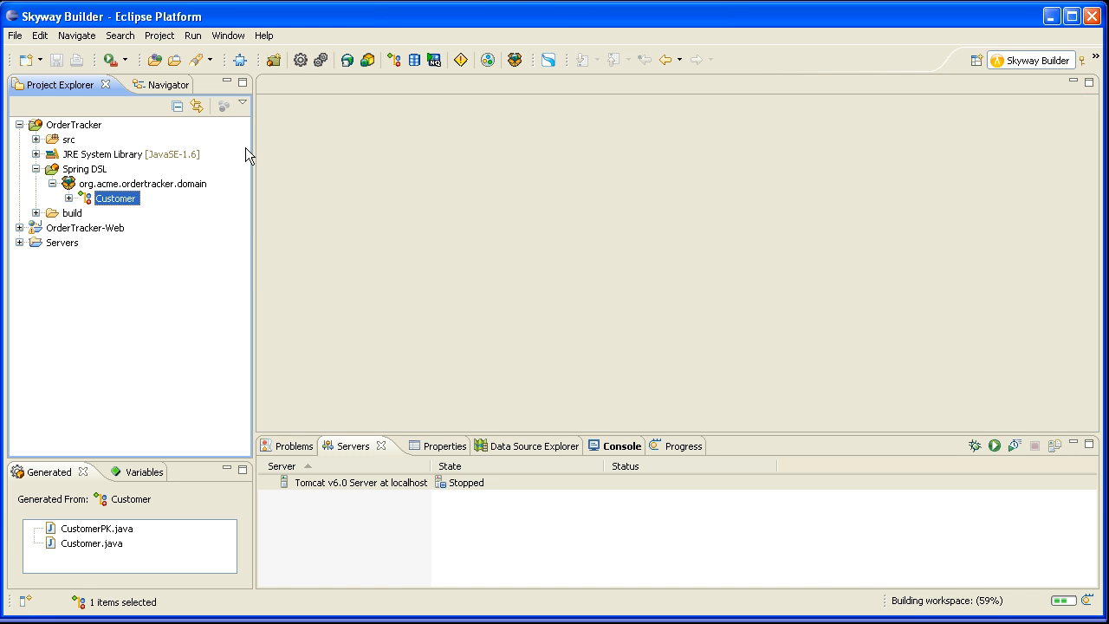
Create a second domain object named PurhaseOrder in org.acme.ordertracker.domain
right_click(143, 184)
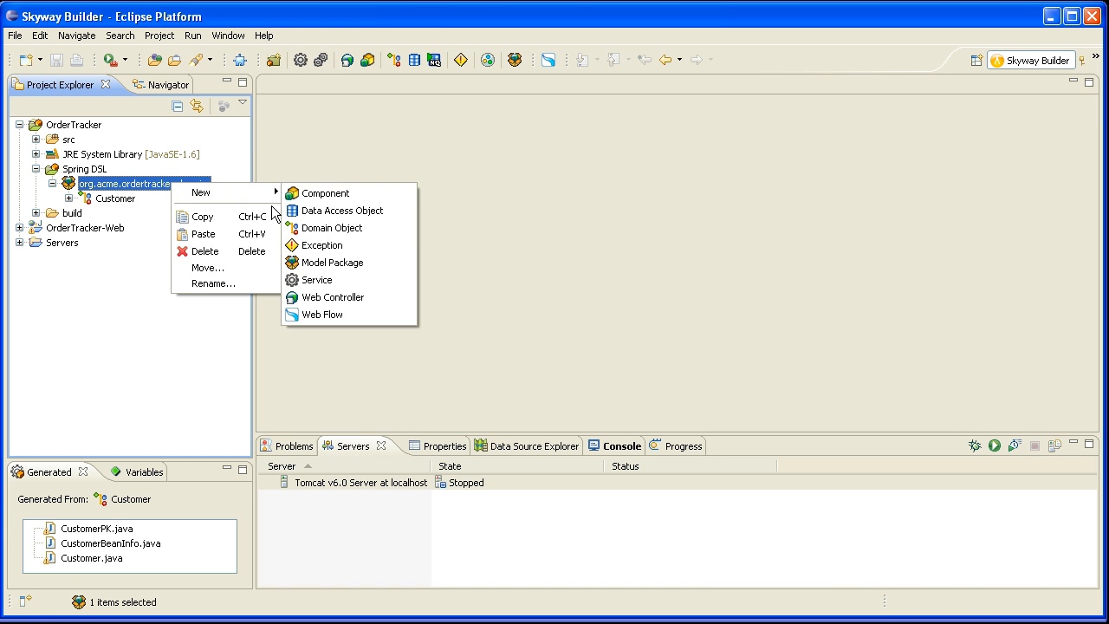
mouse_move(331, 262)
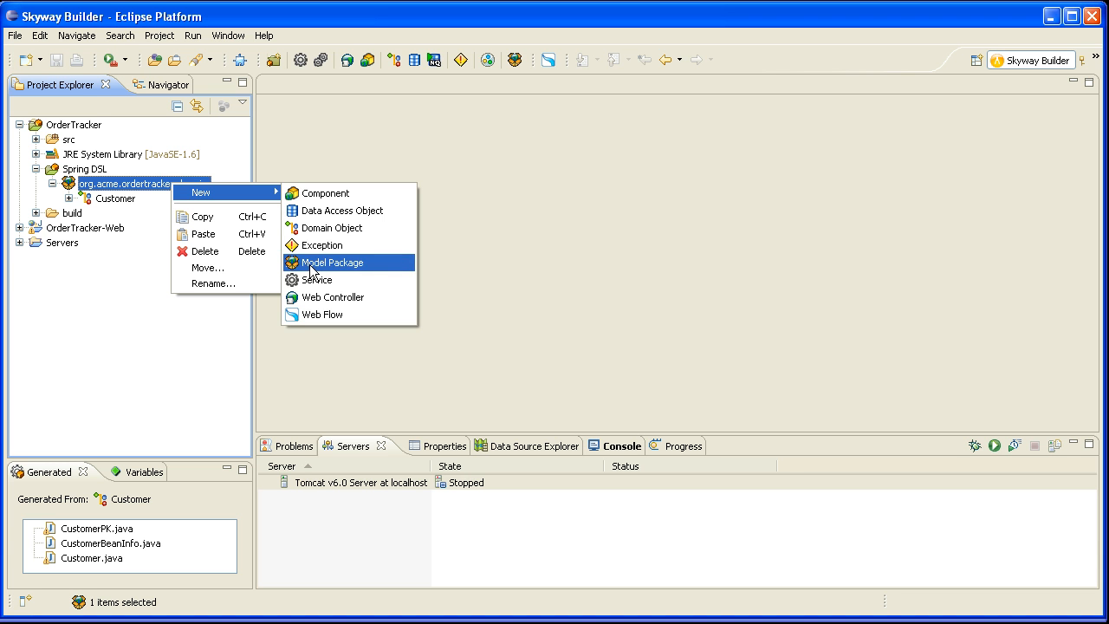
left_click(329, 229)
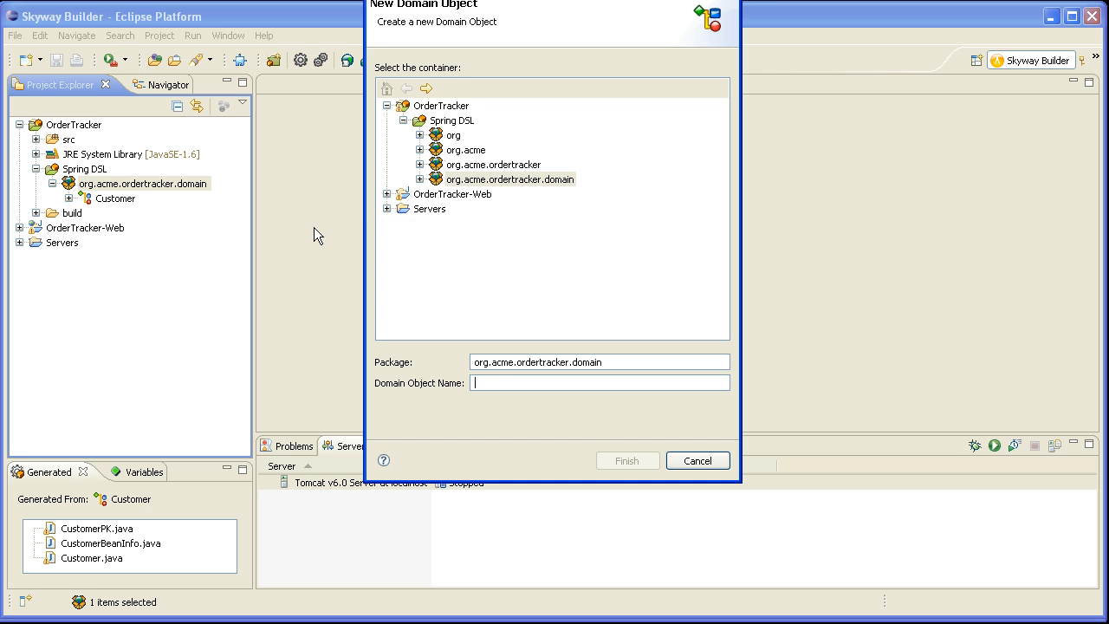
type("Purt")
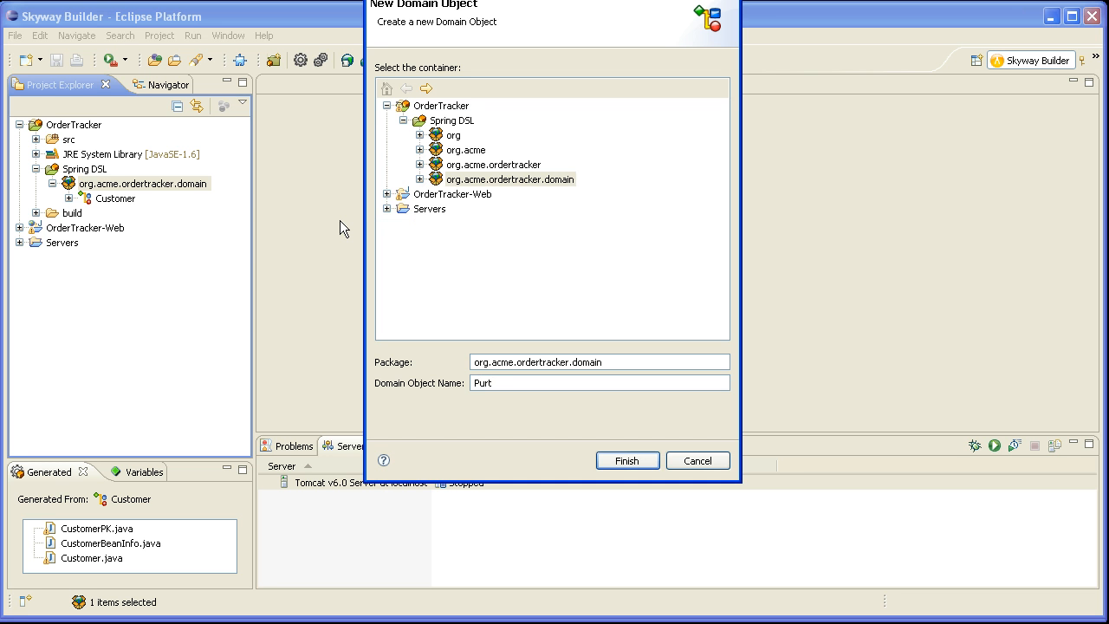
type("Purhase")
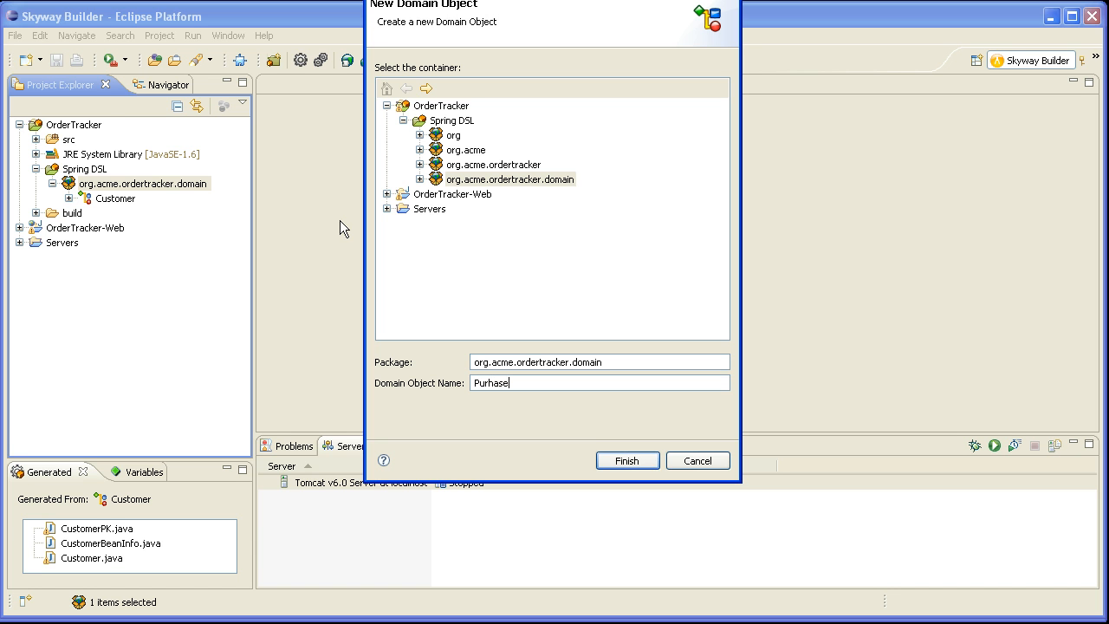
type("Order")
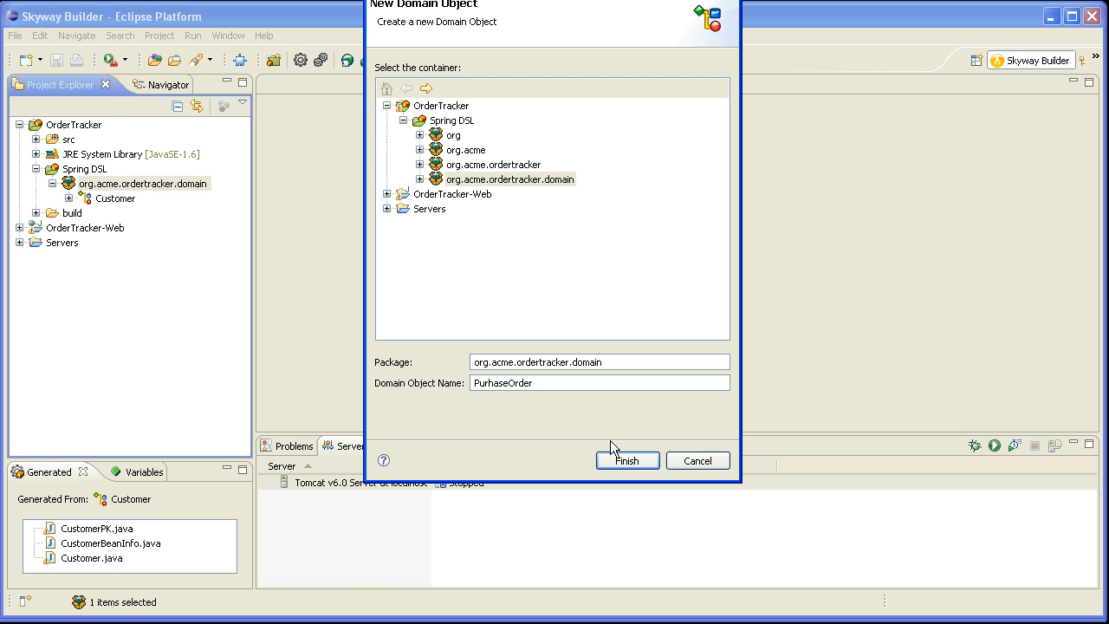
left_click(627, 461)
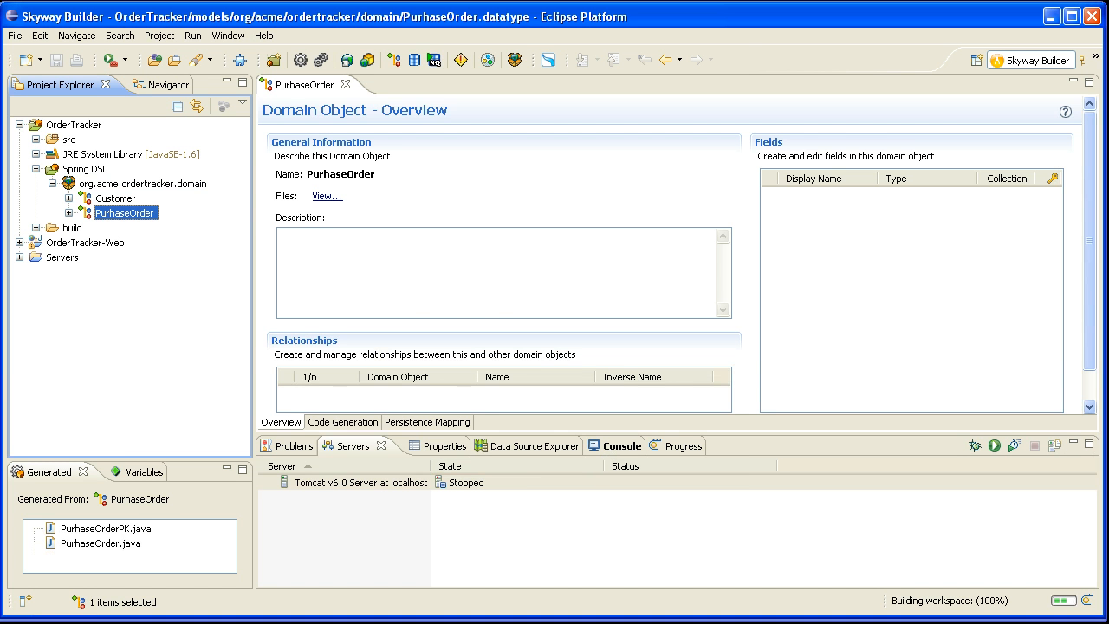
Add three fields to PurhaseOrder named PONo, OrderDate and ShipDate
left_click(995, 392)
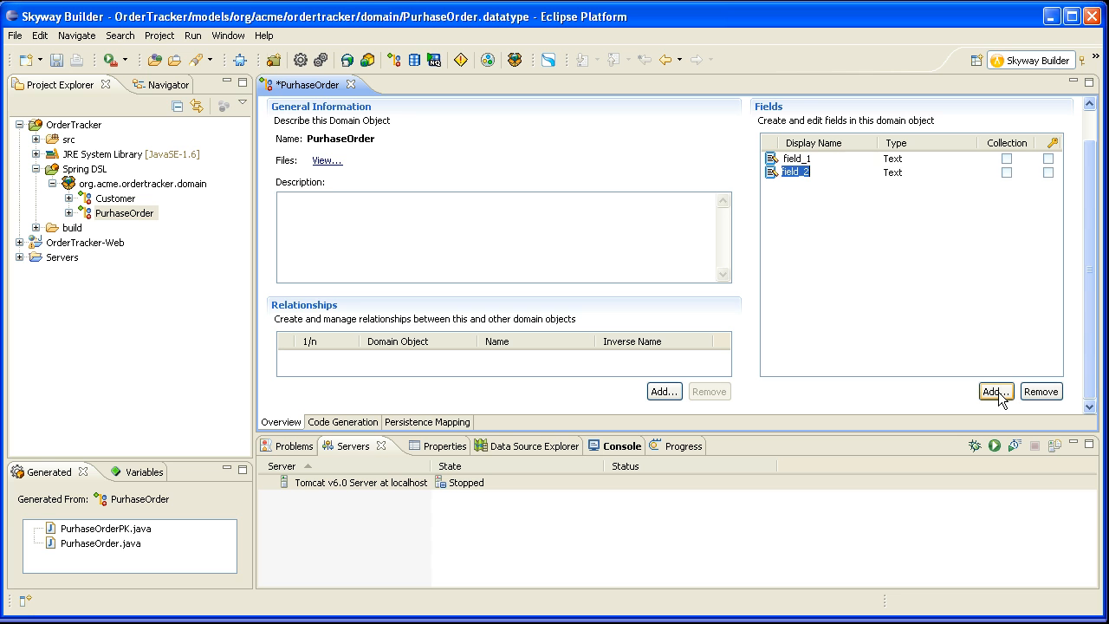
left_click(995, 392)
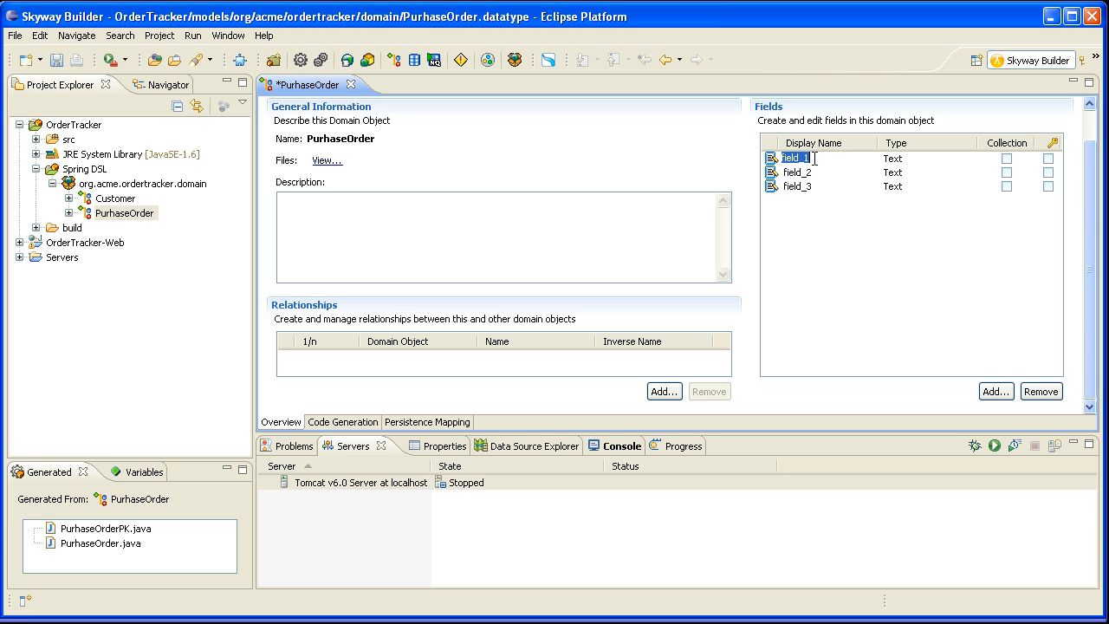
type("PONo")
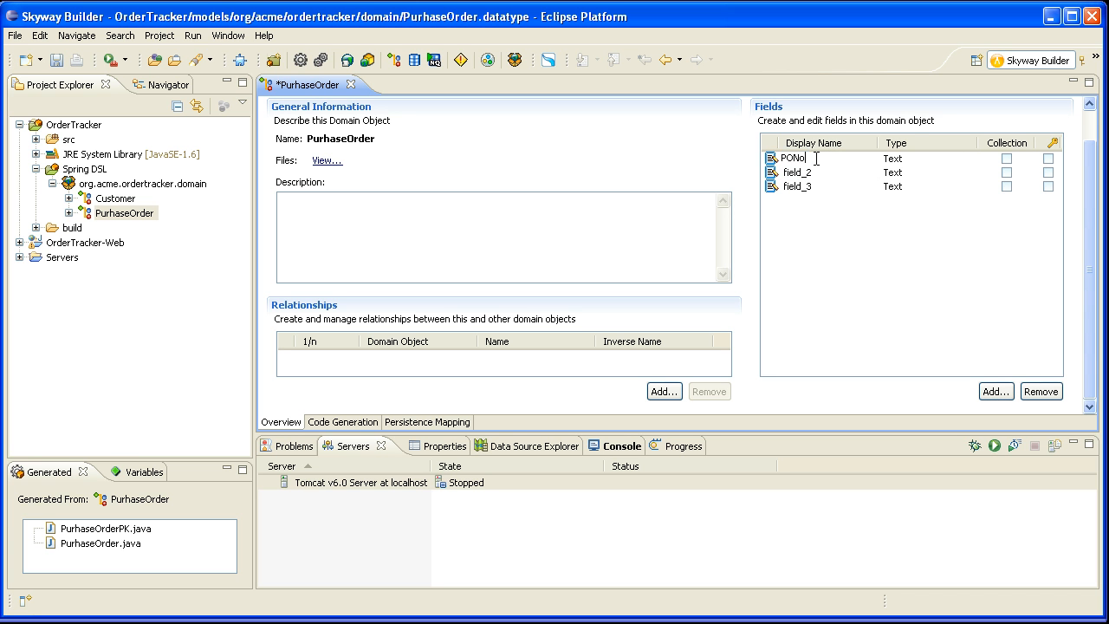
left_click(971, 158)
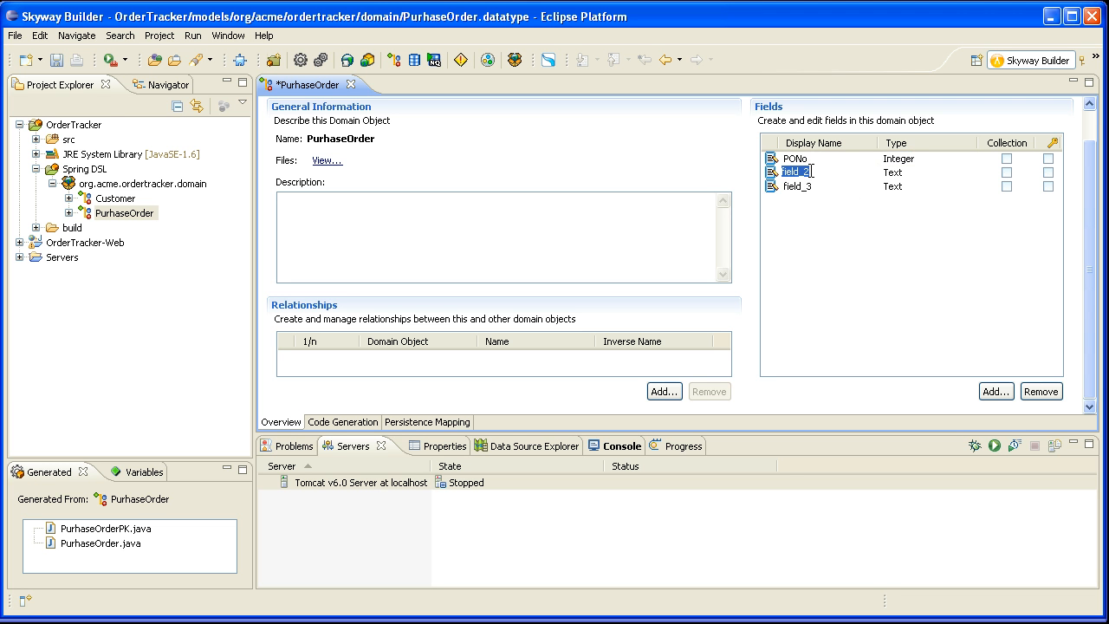
type("OrderDate")
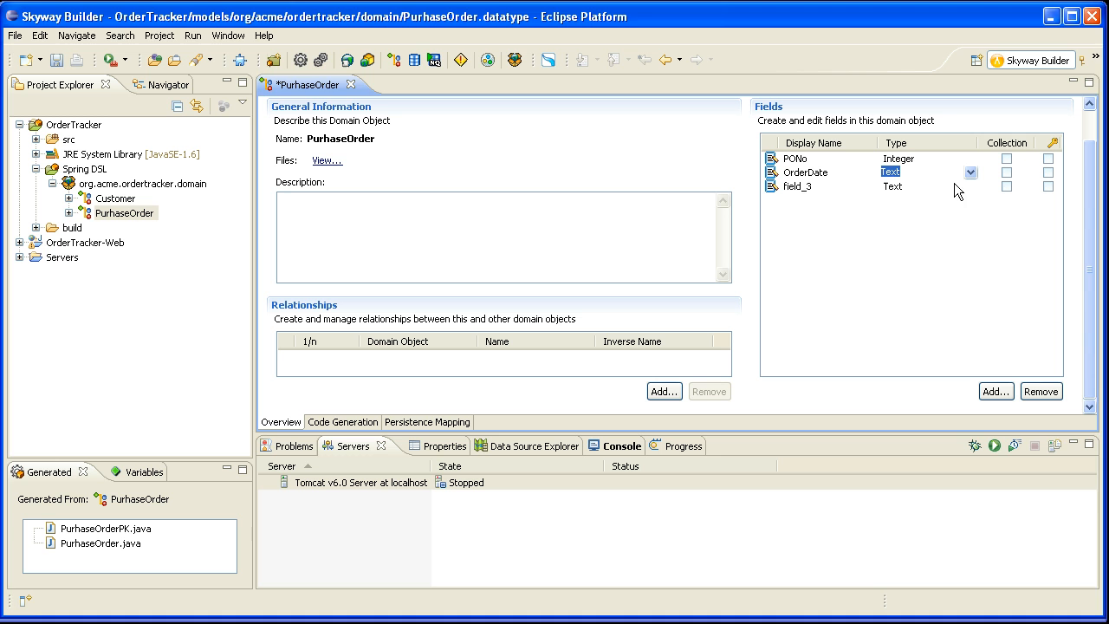
left_click(891, 172)
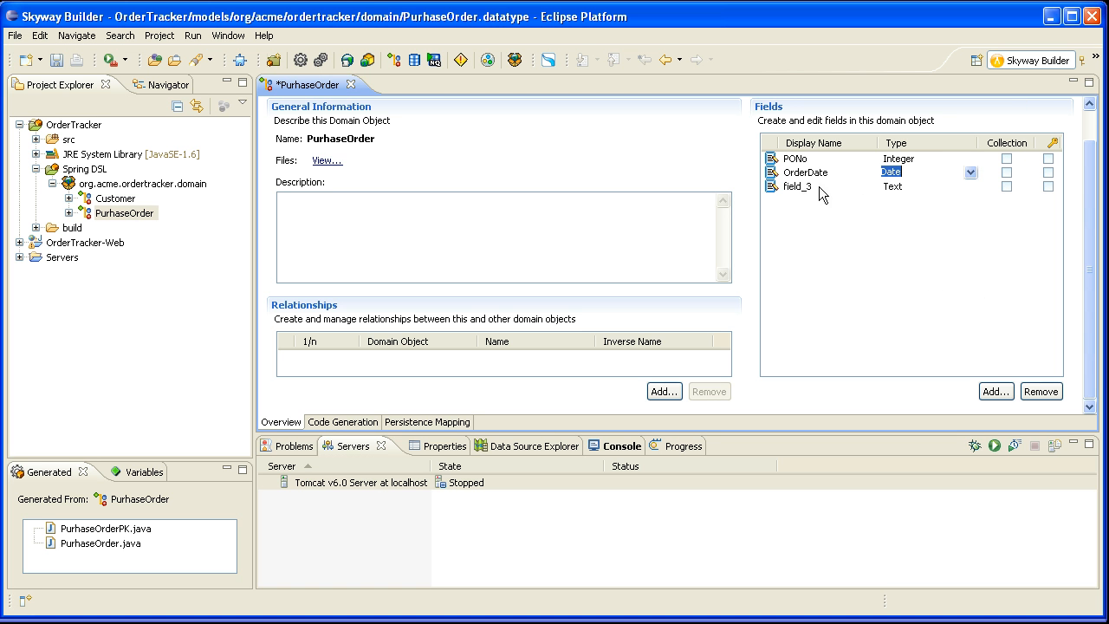
type("ShipDate")
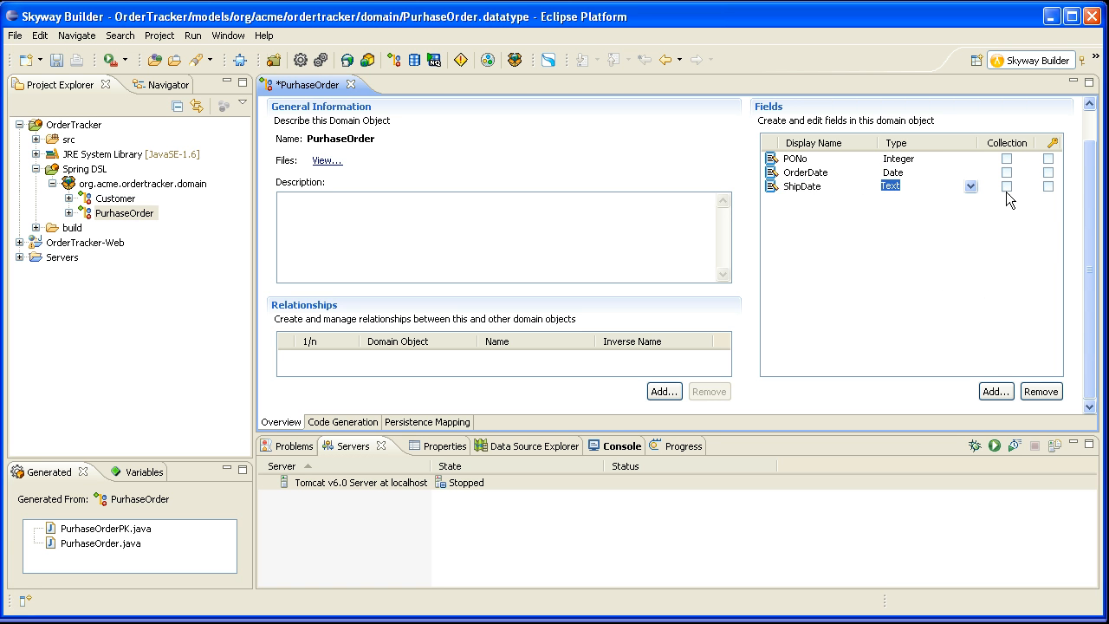
Set ShipDate's type to Date, mark PONo as the key field and close the editor
left_click(890, 185)
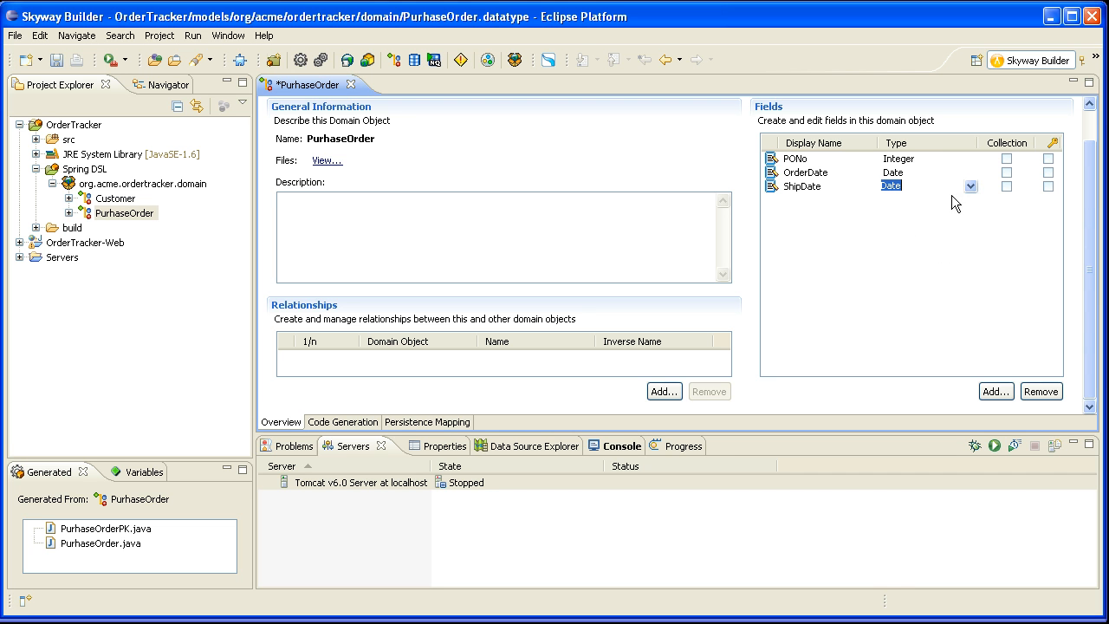
left_click(1046, 159)
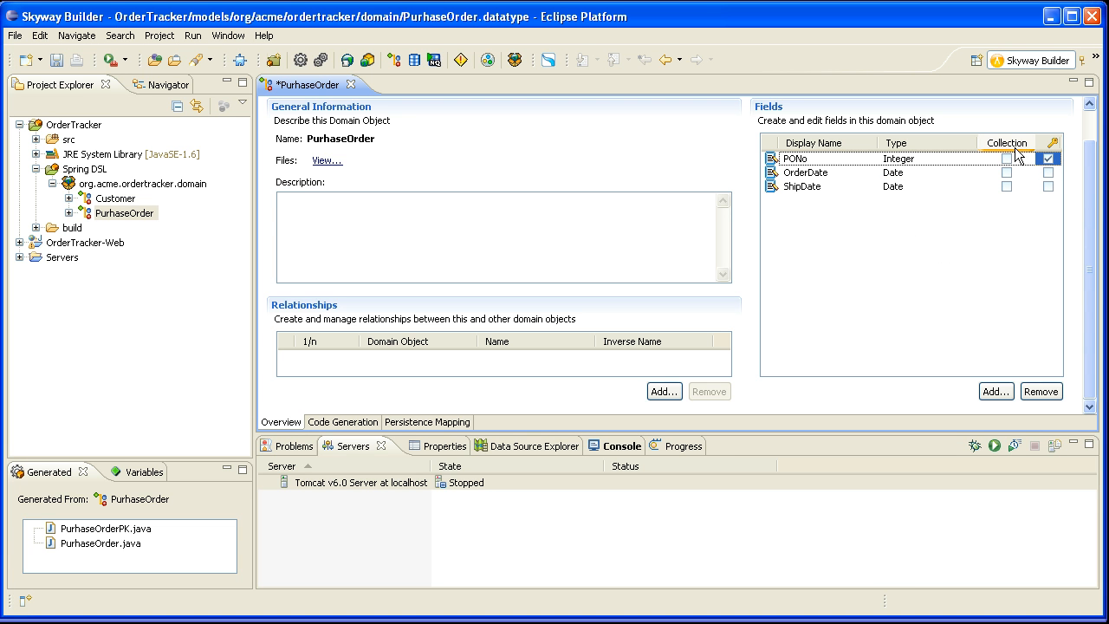
left_click(1047, 160)
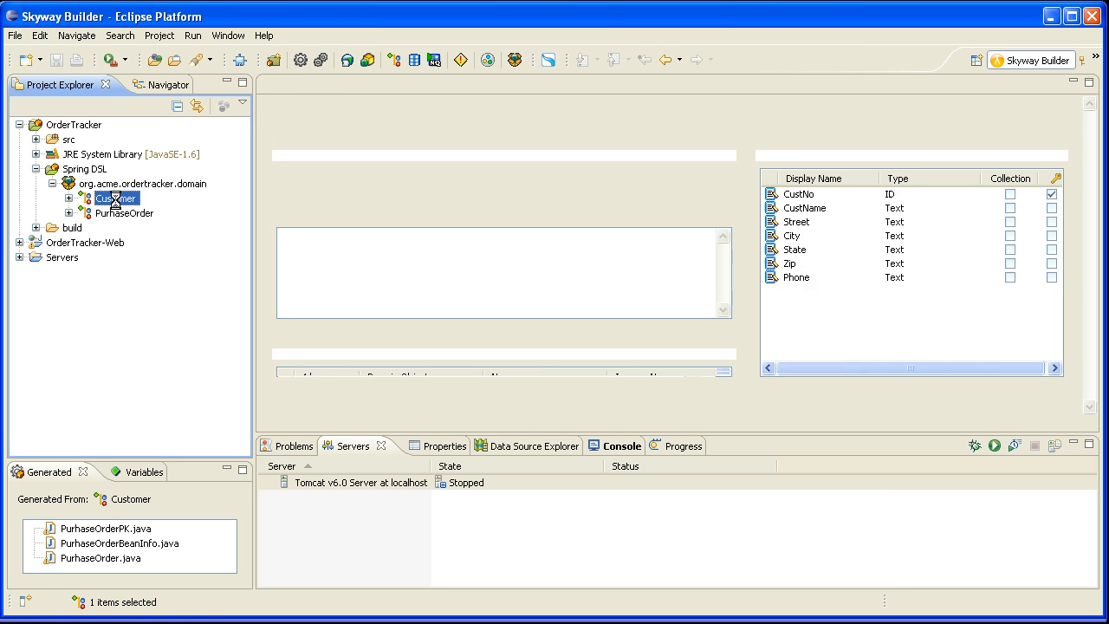
Give Customer a one-to-many relationship to PurhaseOrder and close the Customer editor
double_click(115, 198)
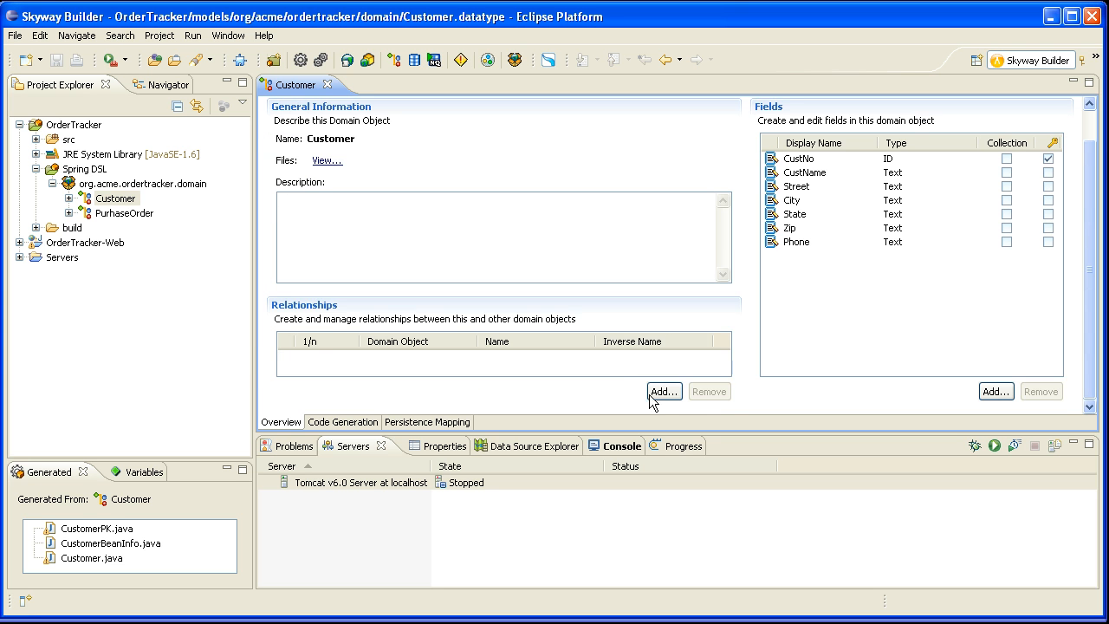
left_click(664, 392)
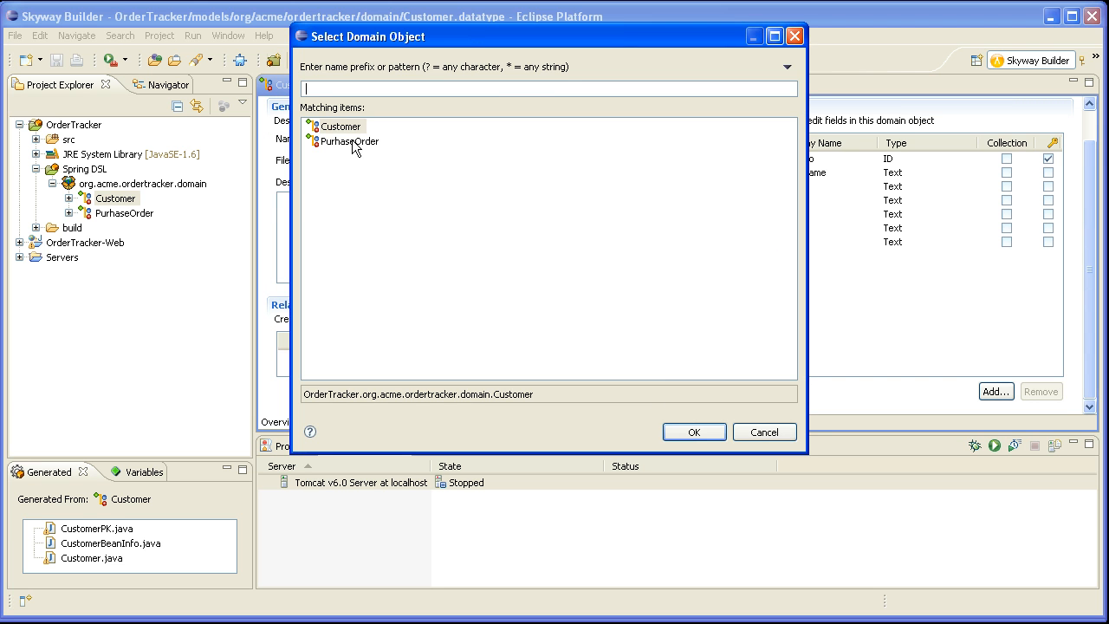
left_click(694, 431)
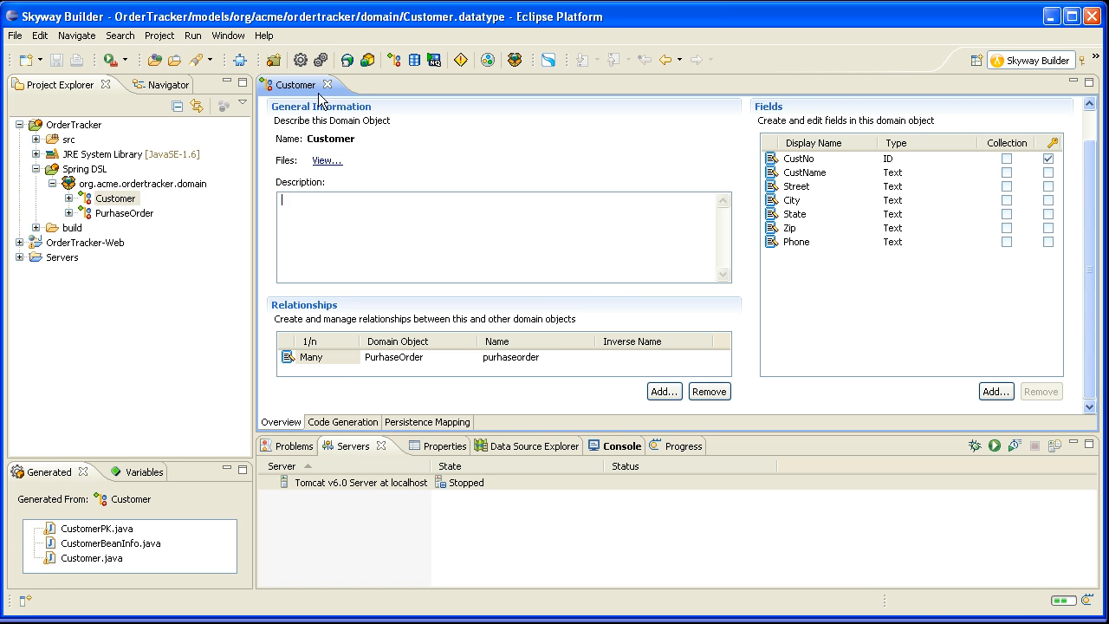
left_click(329, 84)
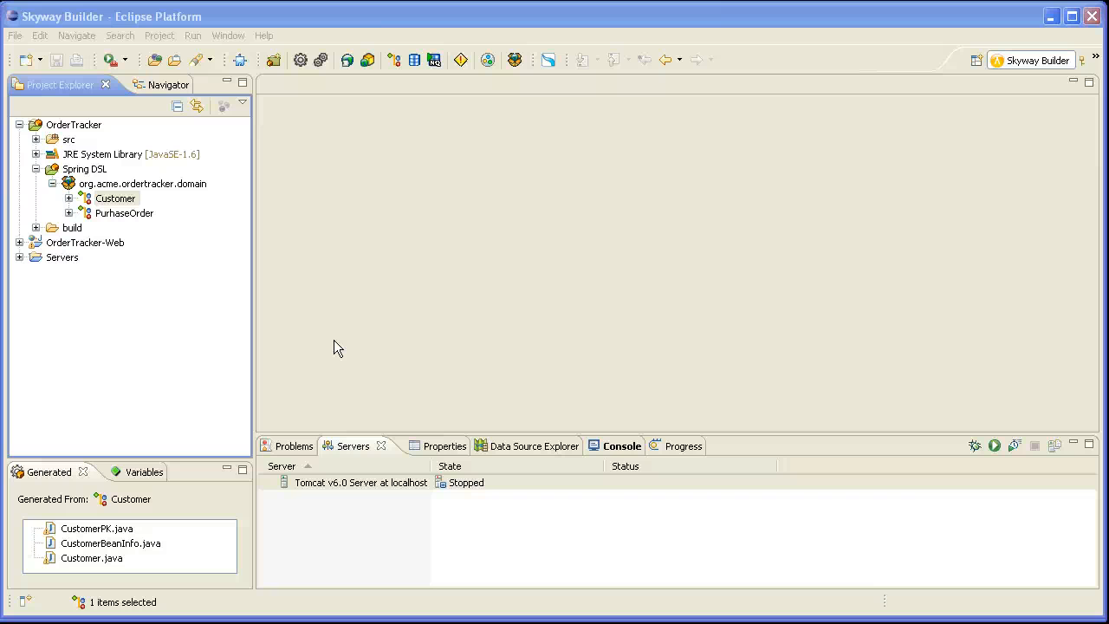
mouse_move(267, 327)
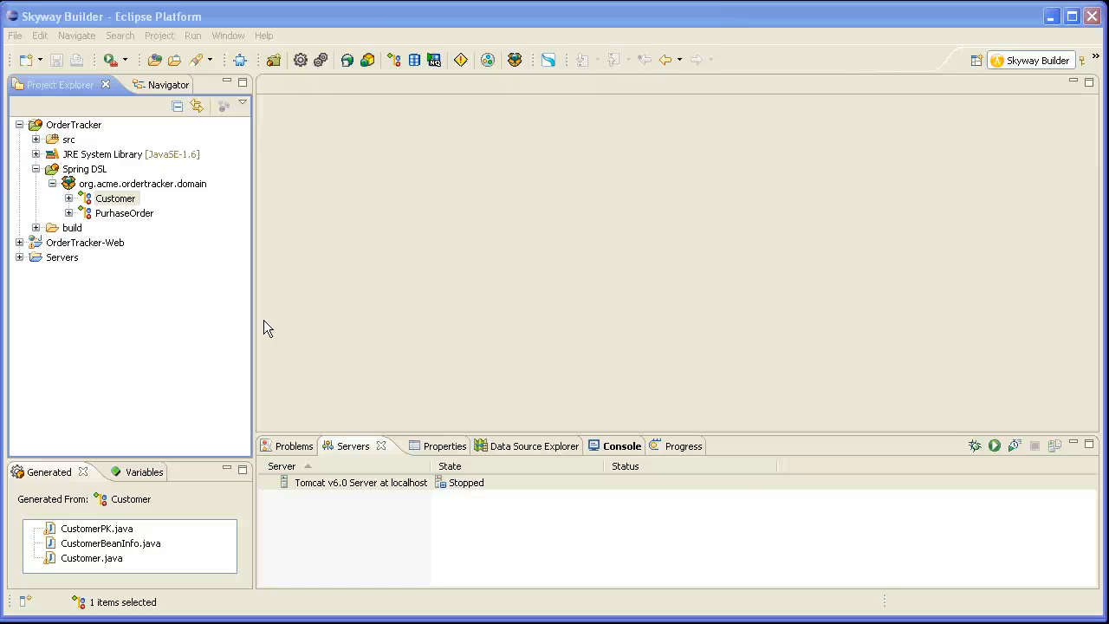
mouse_move(271, 324)
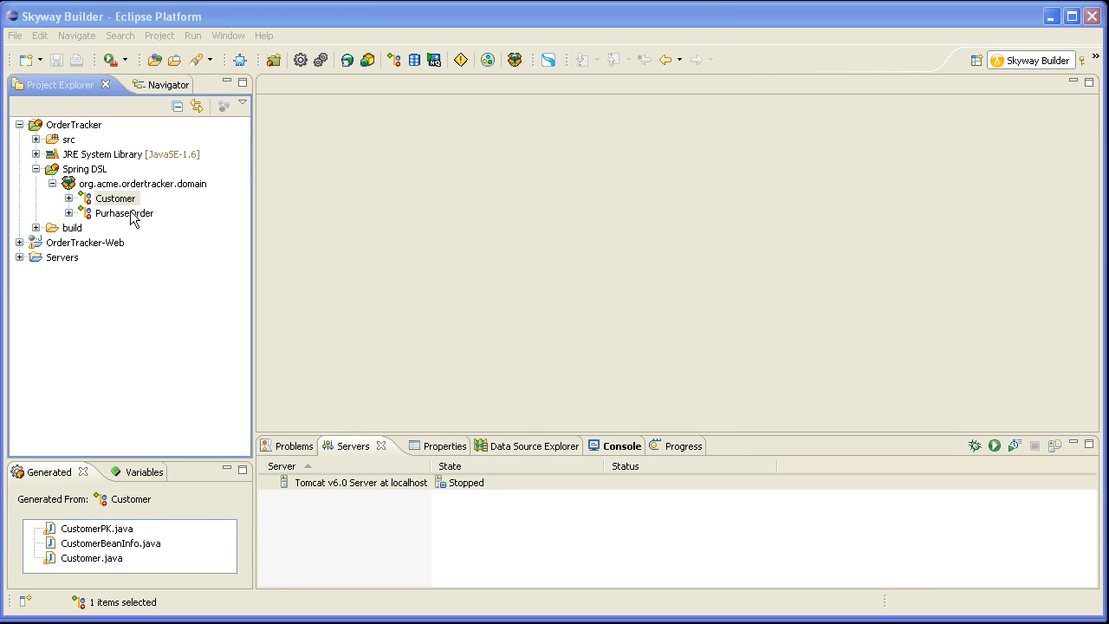
Run Scaffolding > Generate CRUD on Customer and expand the generated org.acme.ordertracker.dao package
left_click(114, 198)
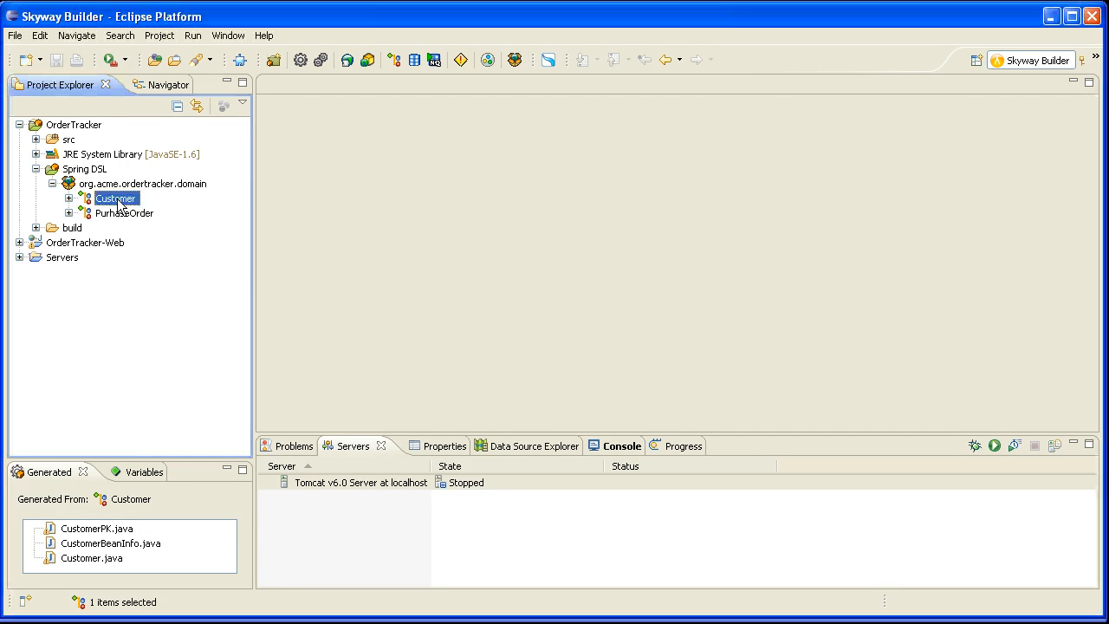
right_click(115, 198)
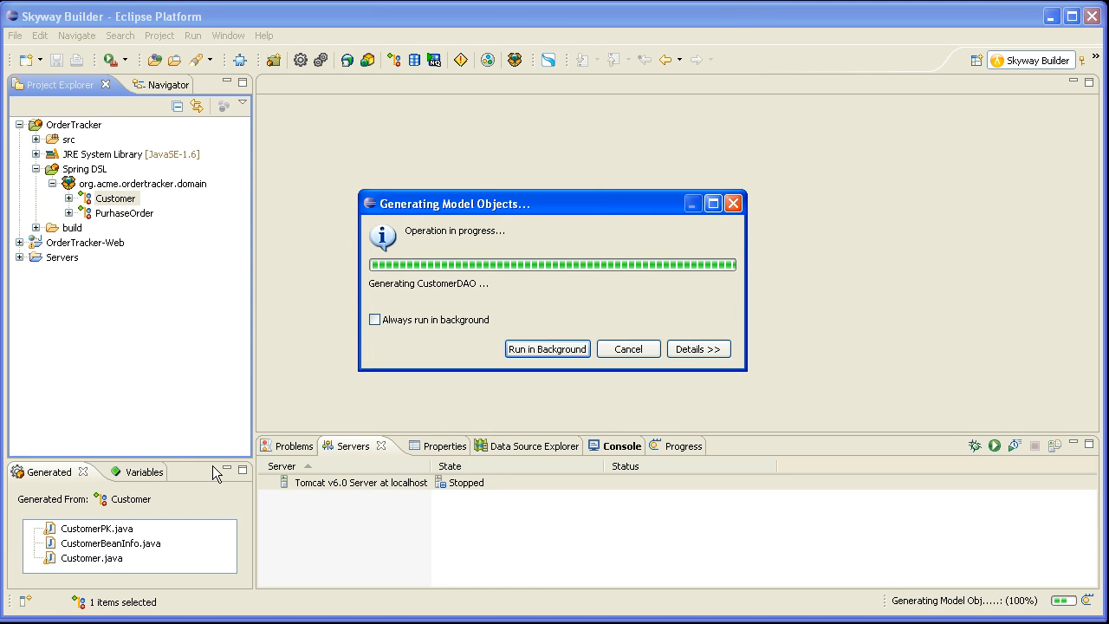
mouse_move(253, 444)
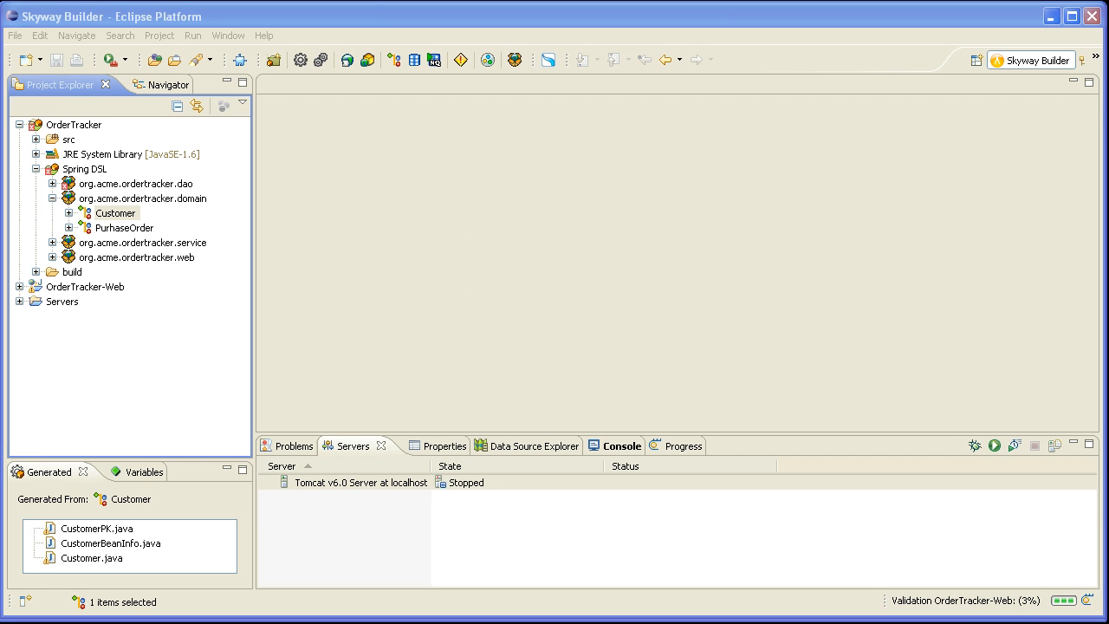
mouse_move(276, 416)
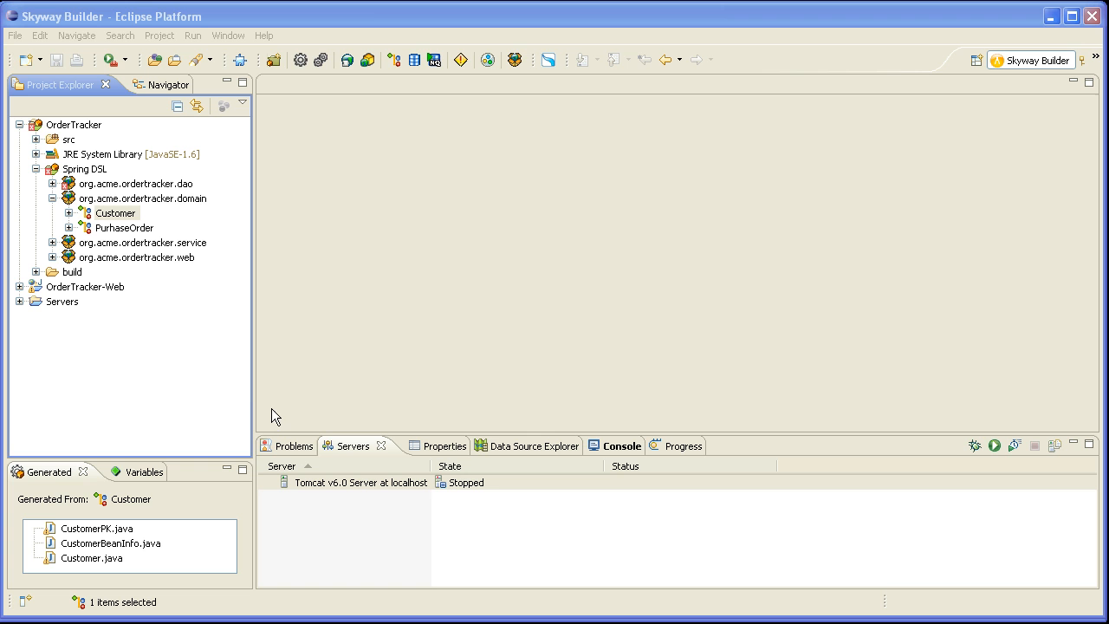
mouse_move(166, 298)
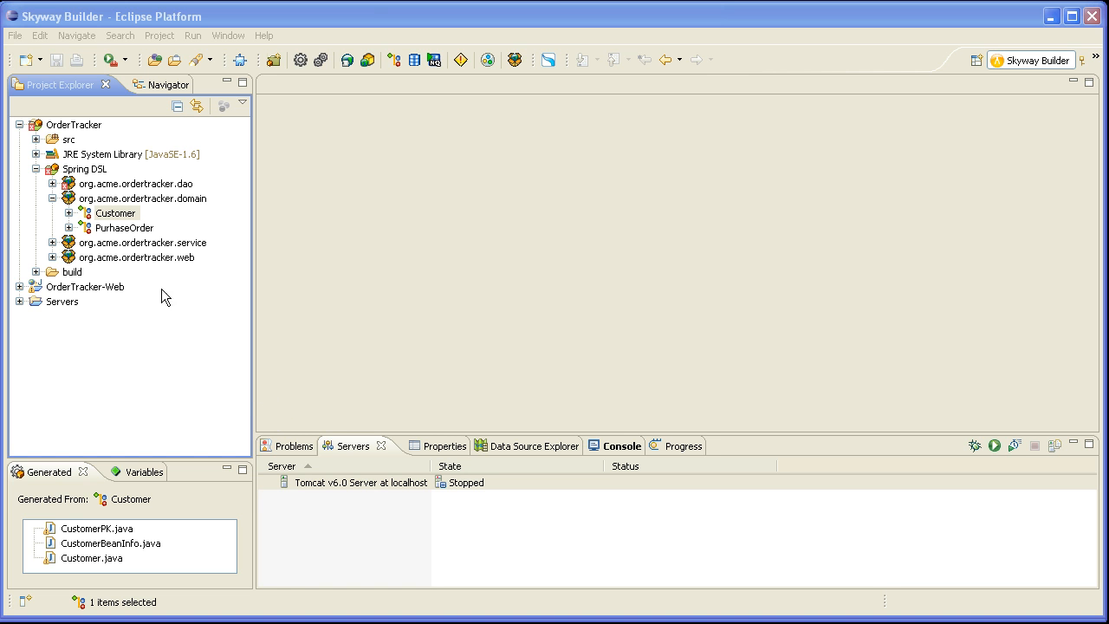
left_click(52, 184)
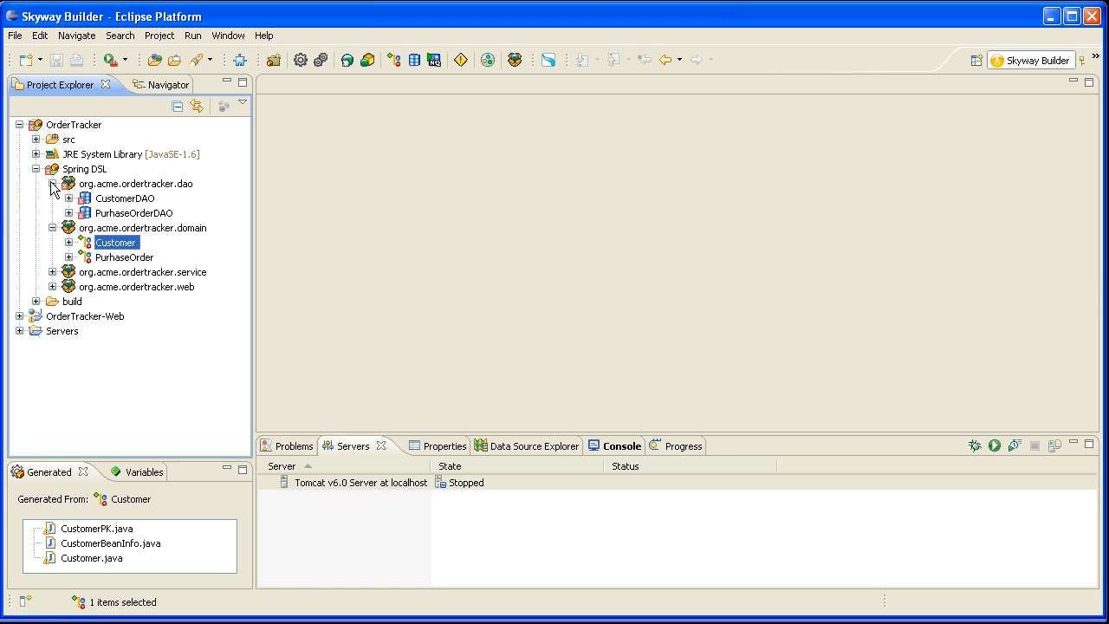
Set CustomerDAO's database connection to MyDatabase and save with Ctrl+S
left_click(124, 197)
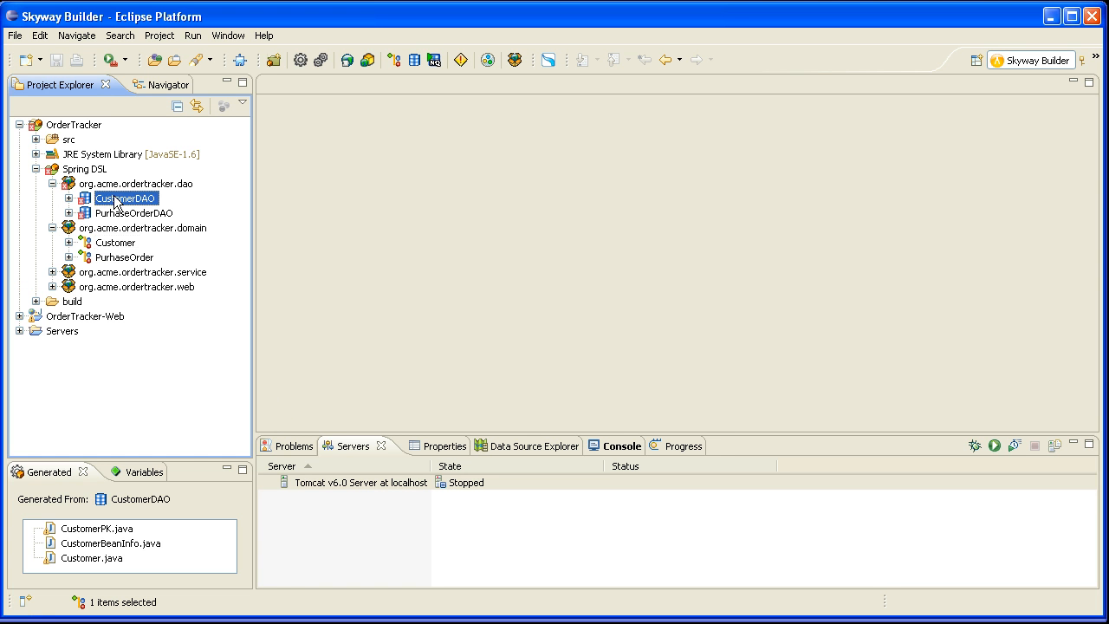
double_click(125, 198)
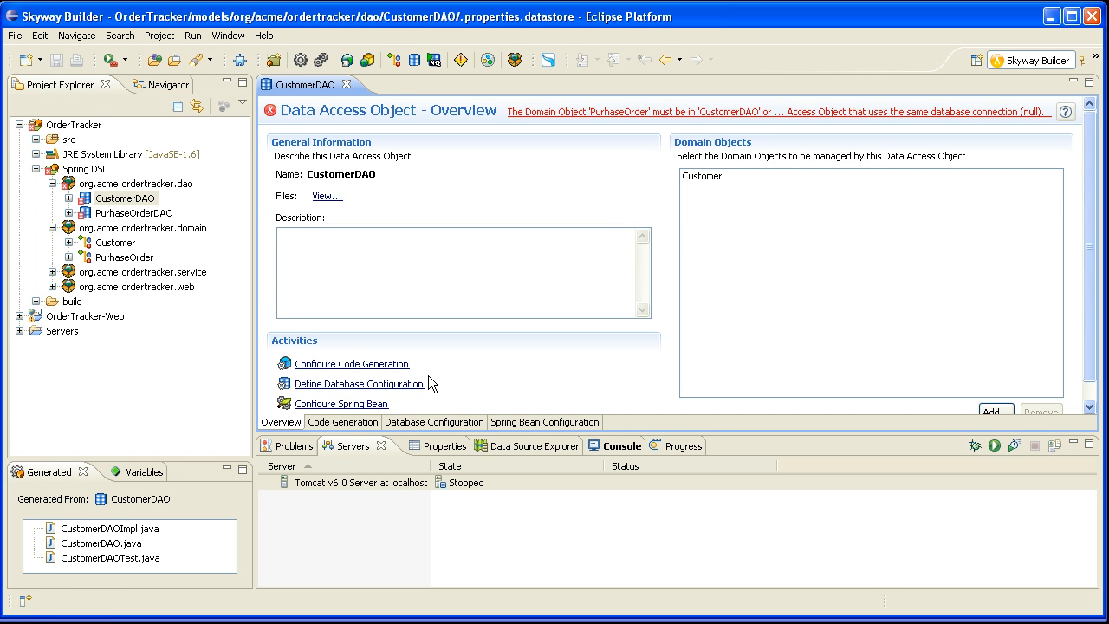
mouse_move(409, 430)
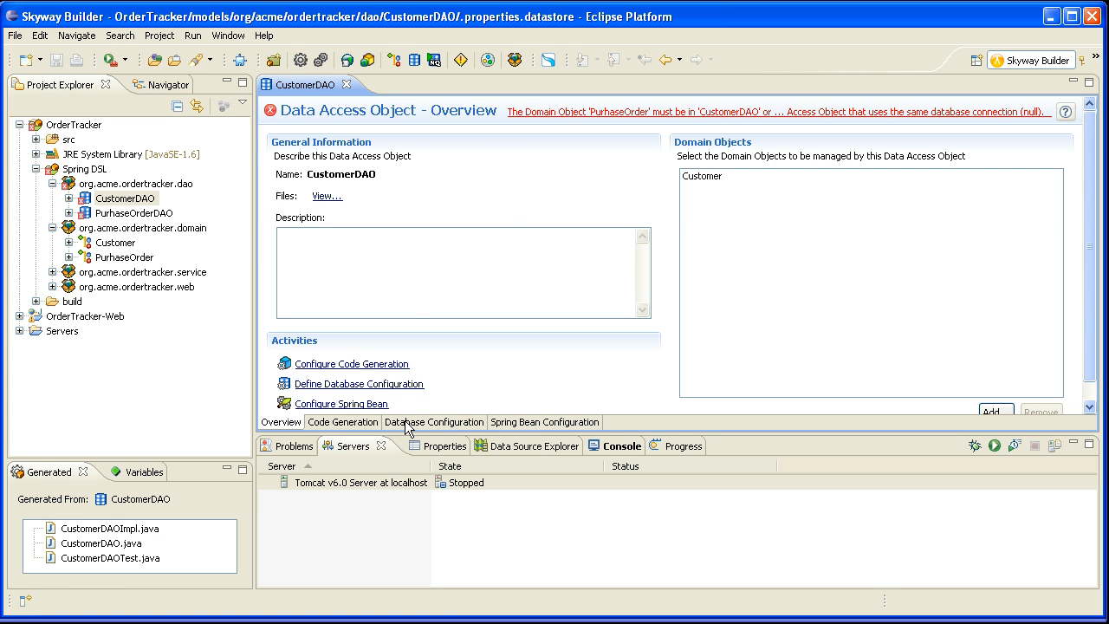
left_click(434, 423)
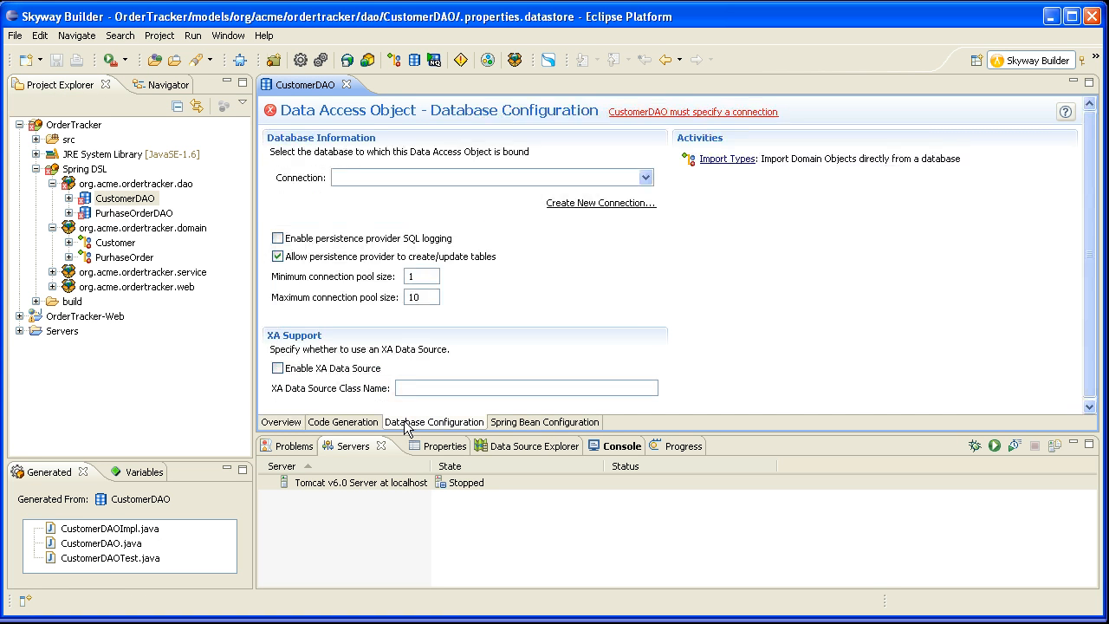
left_click(645, 177)
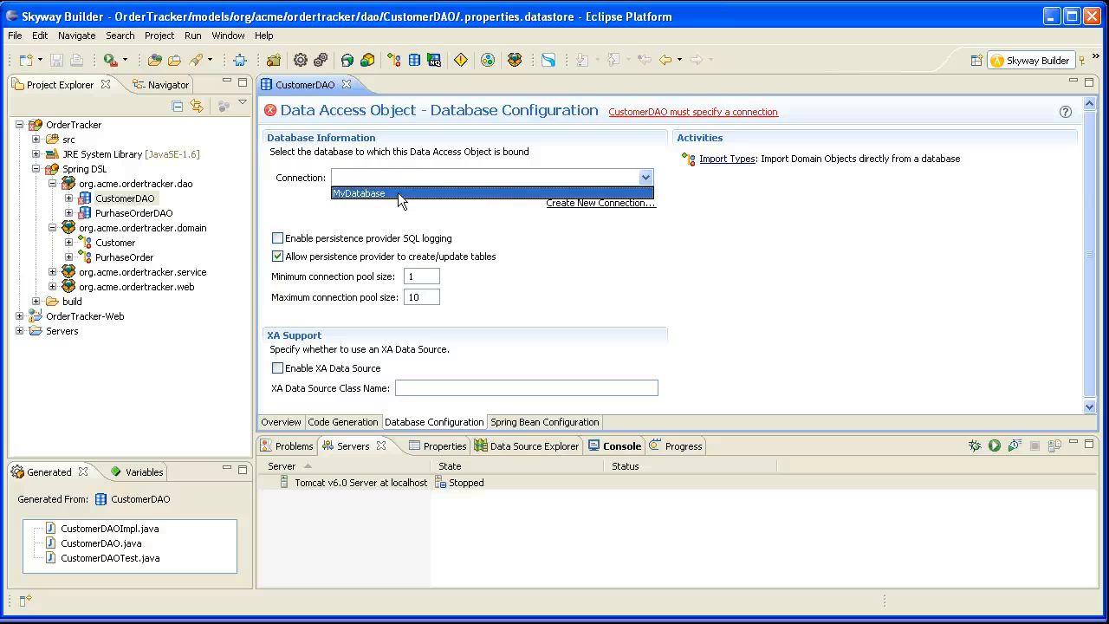
left_click(359, 193)
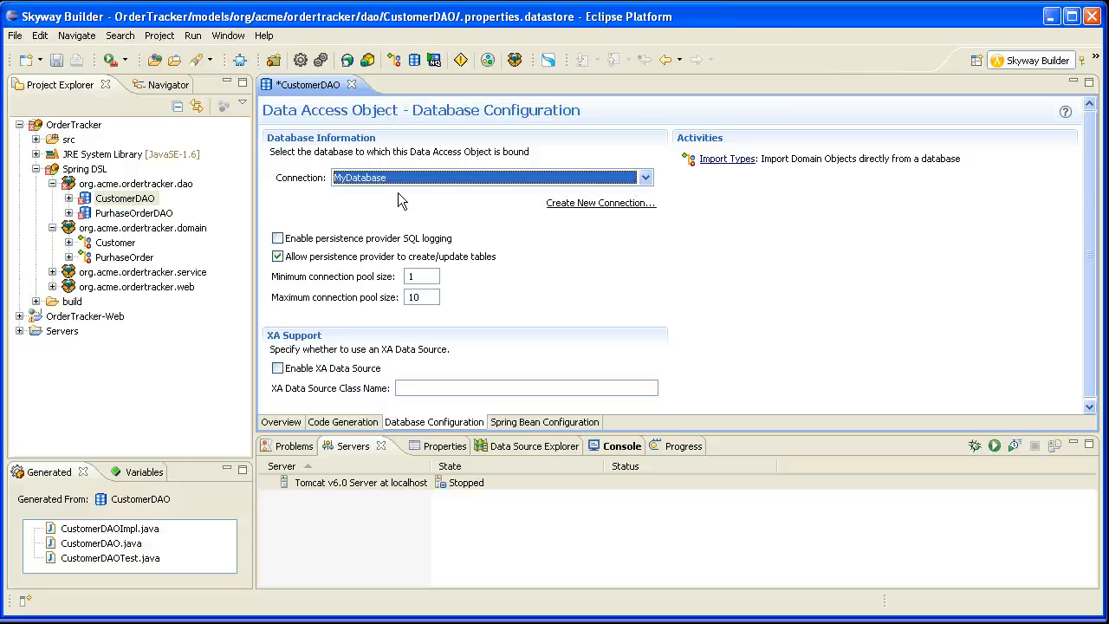
key("ctrl+s")
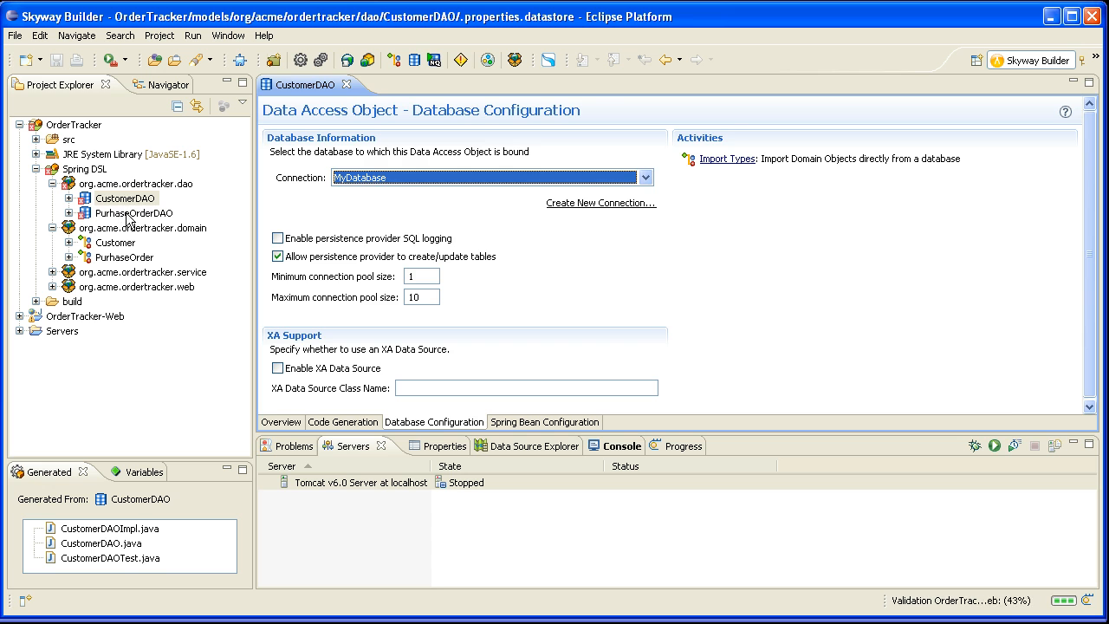
double_click(135, 211)
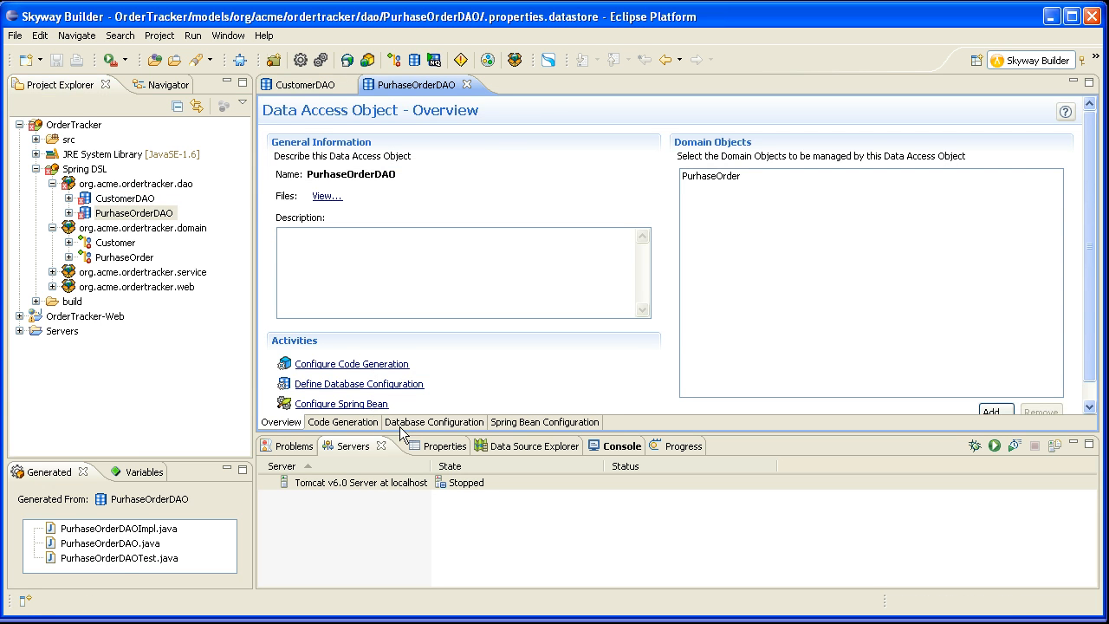
Set PurhaseOrderDAO's connection to MyDatabase, then close both DAO editors
left_click(434, 423)
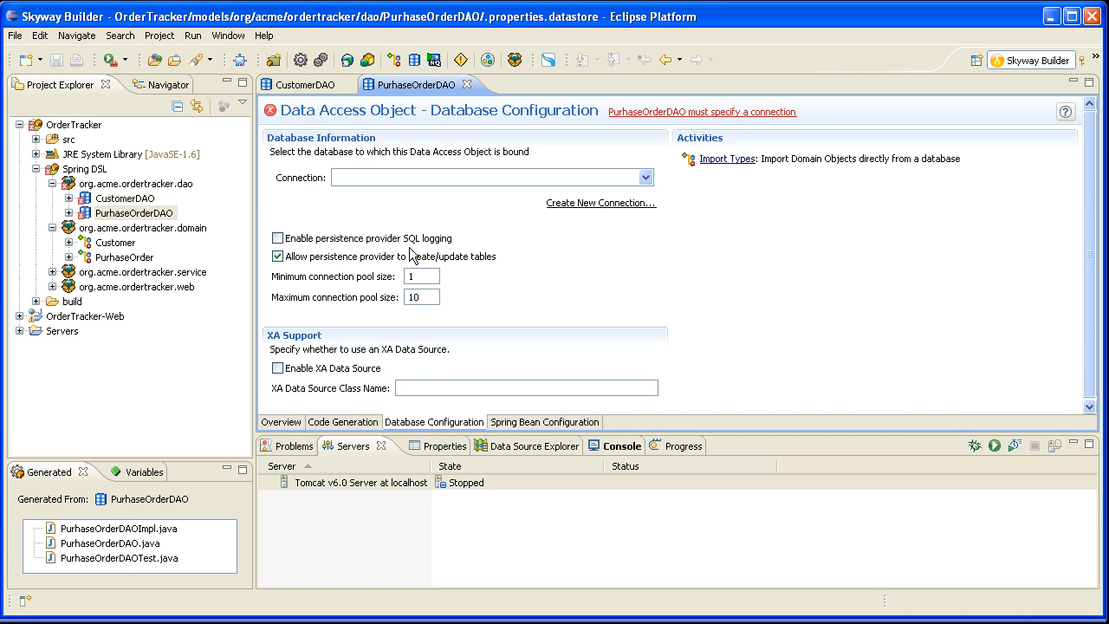
left_click(645, 177)
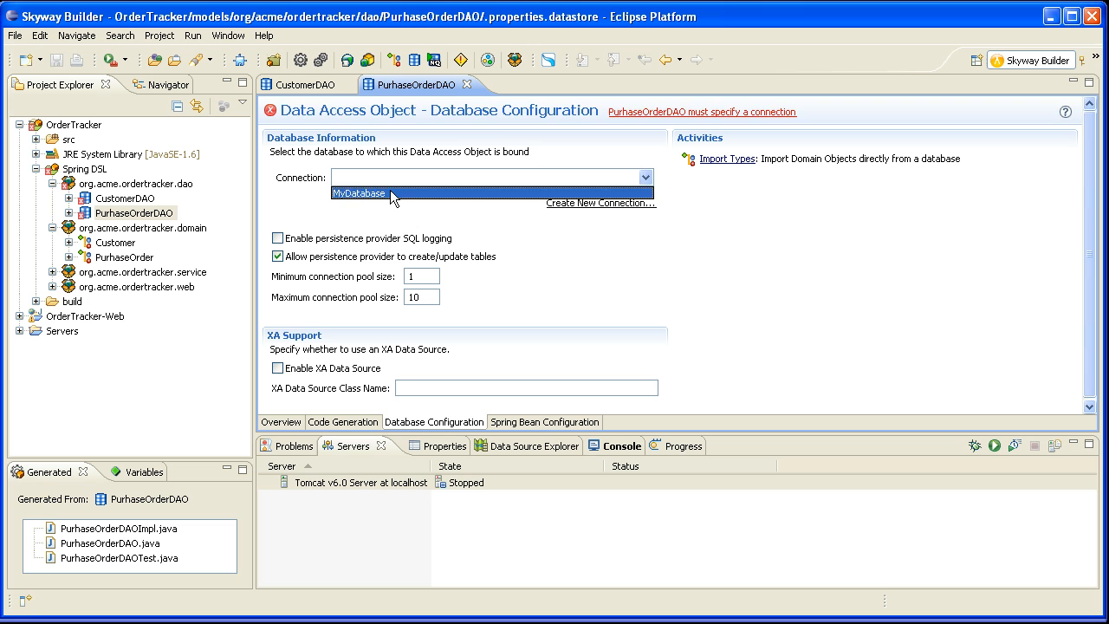
left_click(357, 192)
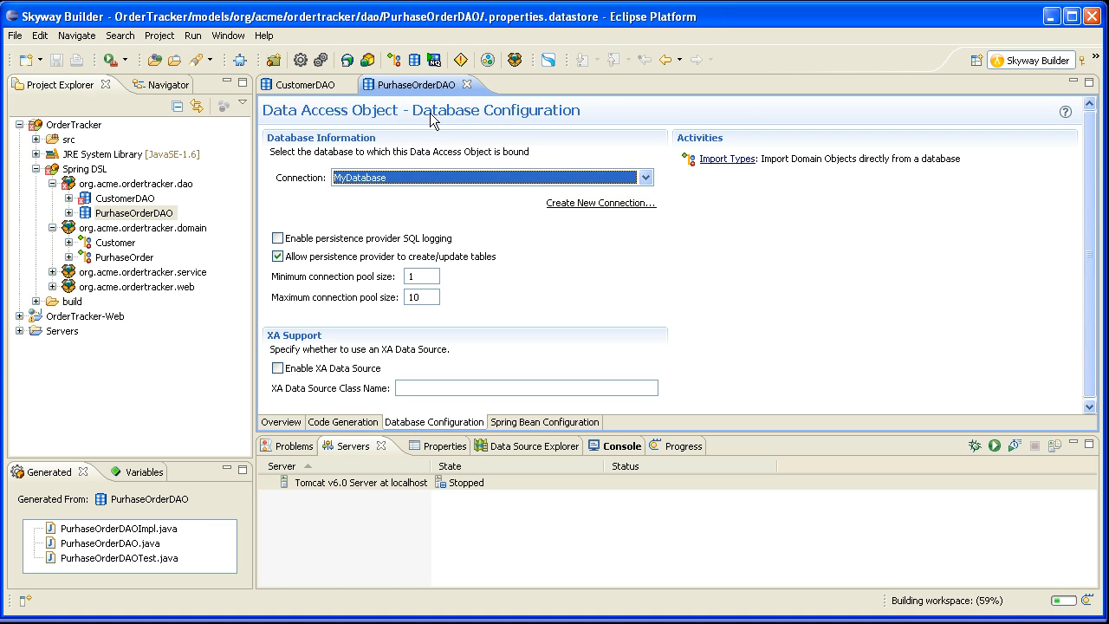
left_click(304, 83)
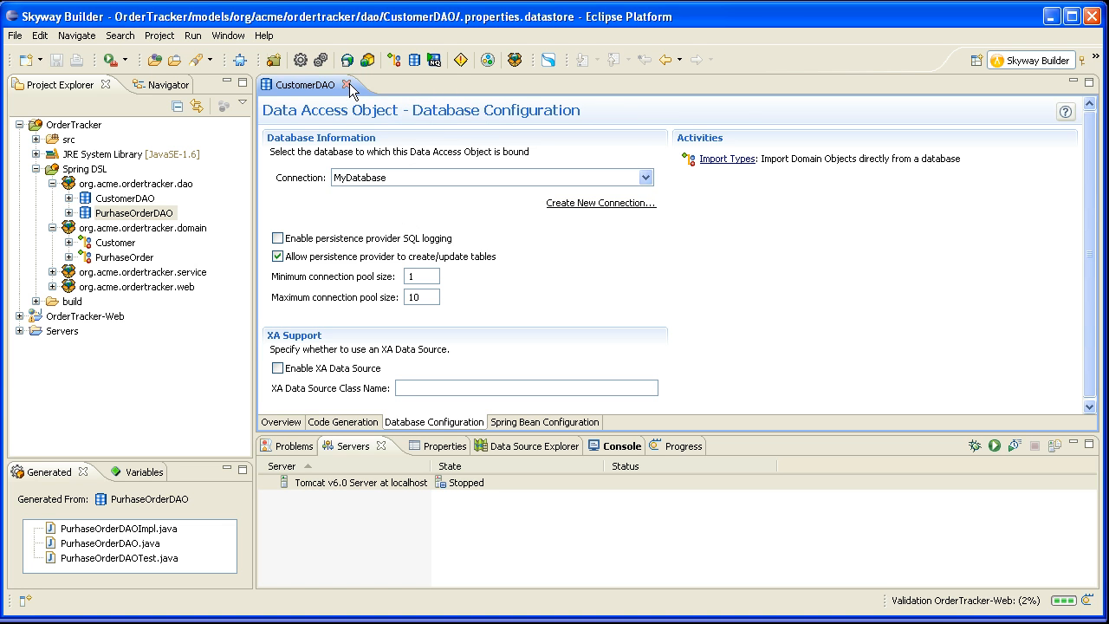
left_click(354, 85)
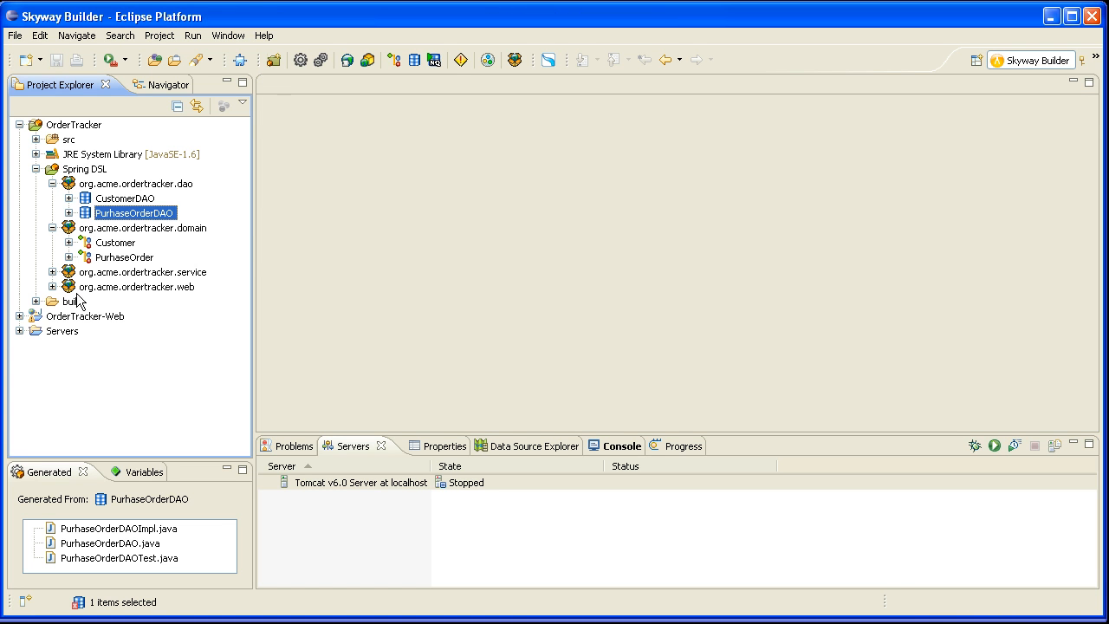
Expand OrderTracker-Web in Project Explorer to reveal its contents, then collapse it again
left_click(20, 315)
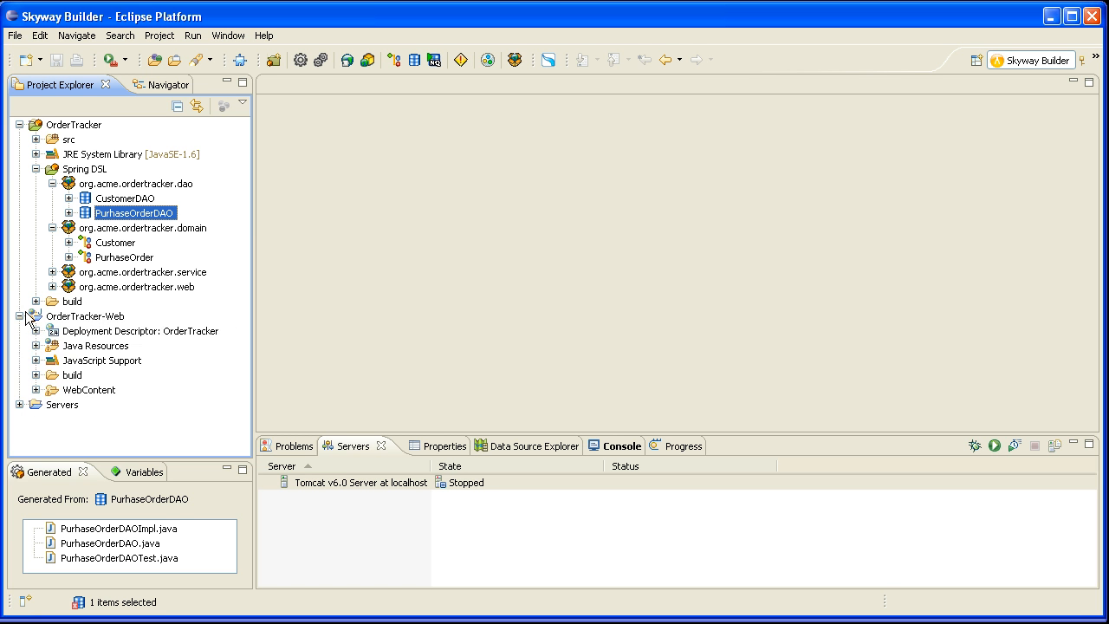
left_click(20, 315)
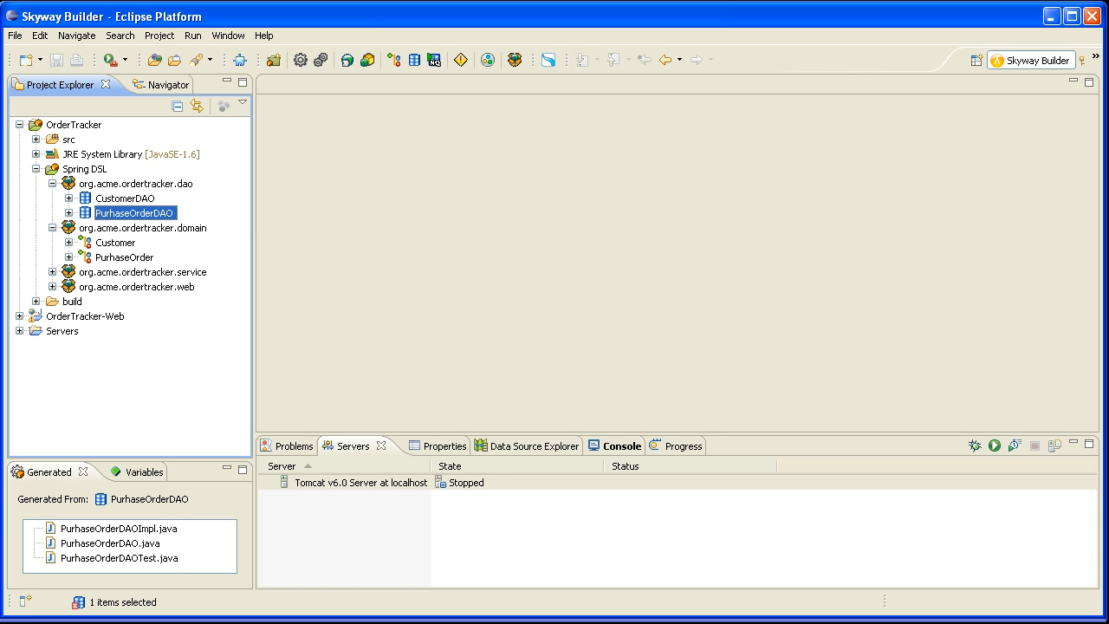